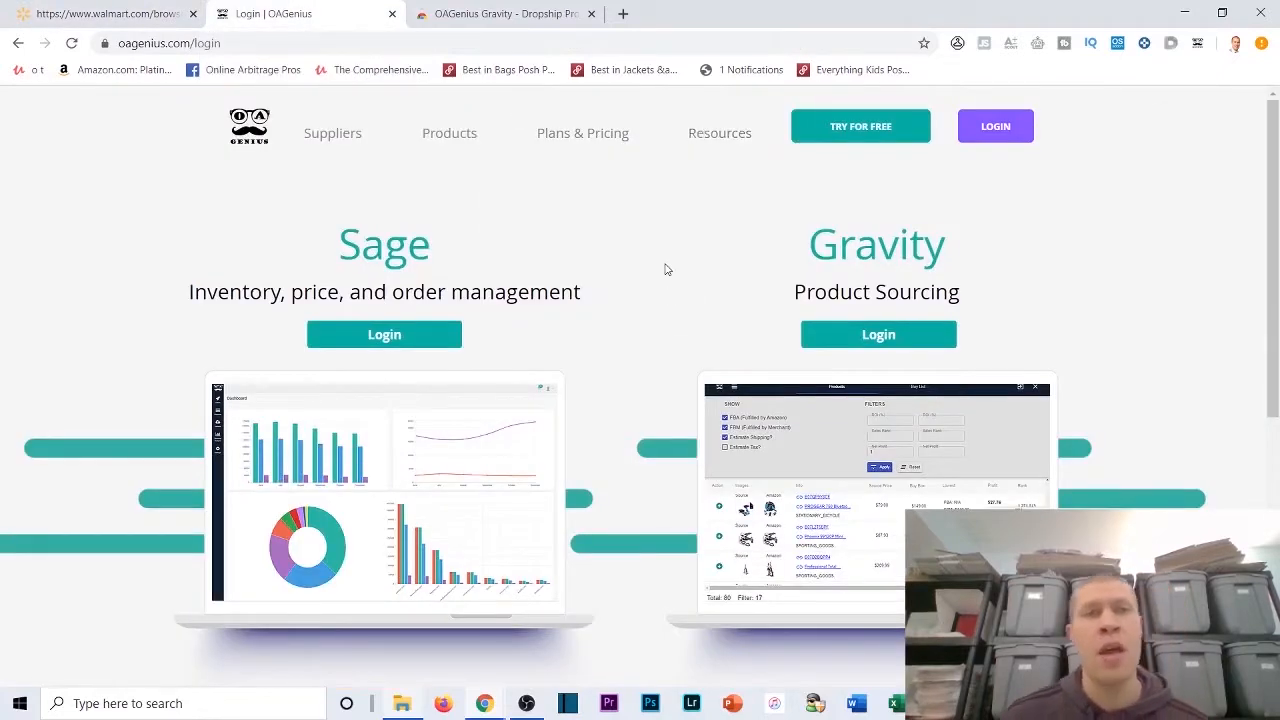
{"action": "mouse_move", "coordinate": [332, 132]}
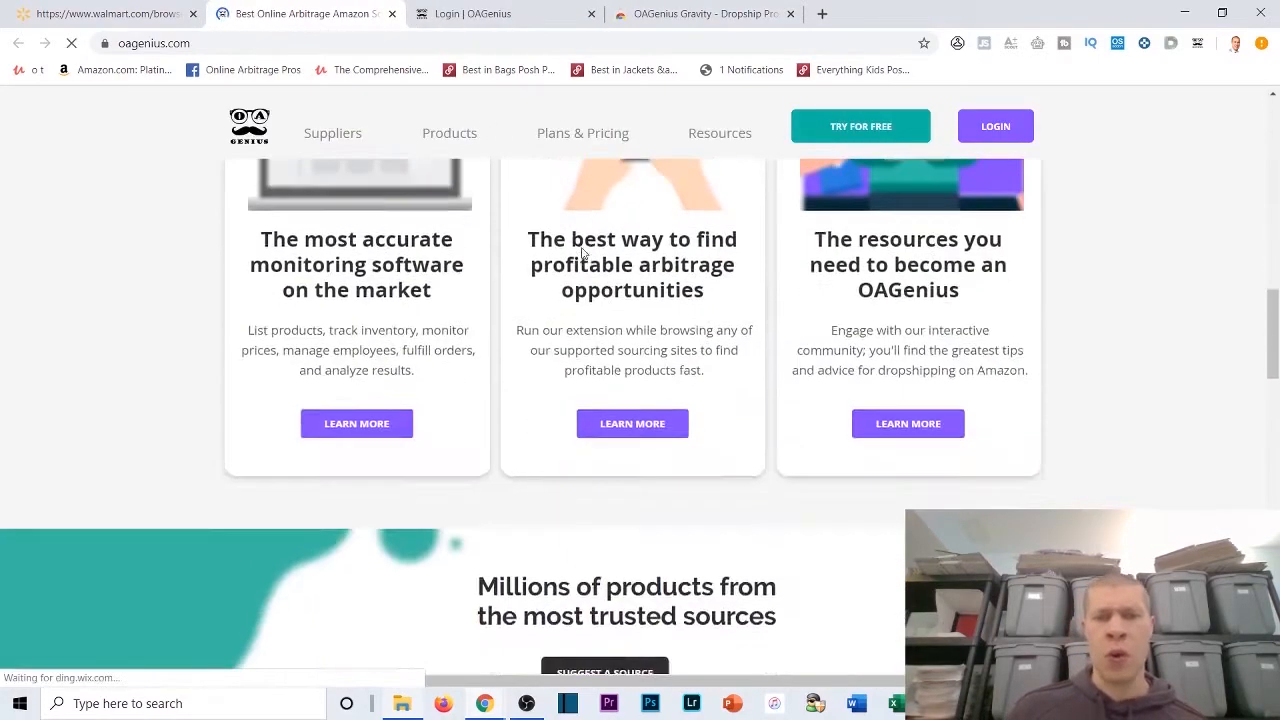
Step: Scroll the OAGenius homepage to the supported sources section listing Walmart, eBay, Costco and Zoro
{"action": "scroll", "scroll_direction": "down", "scroll_amount": 3}
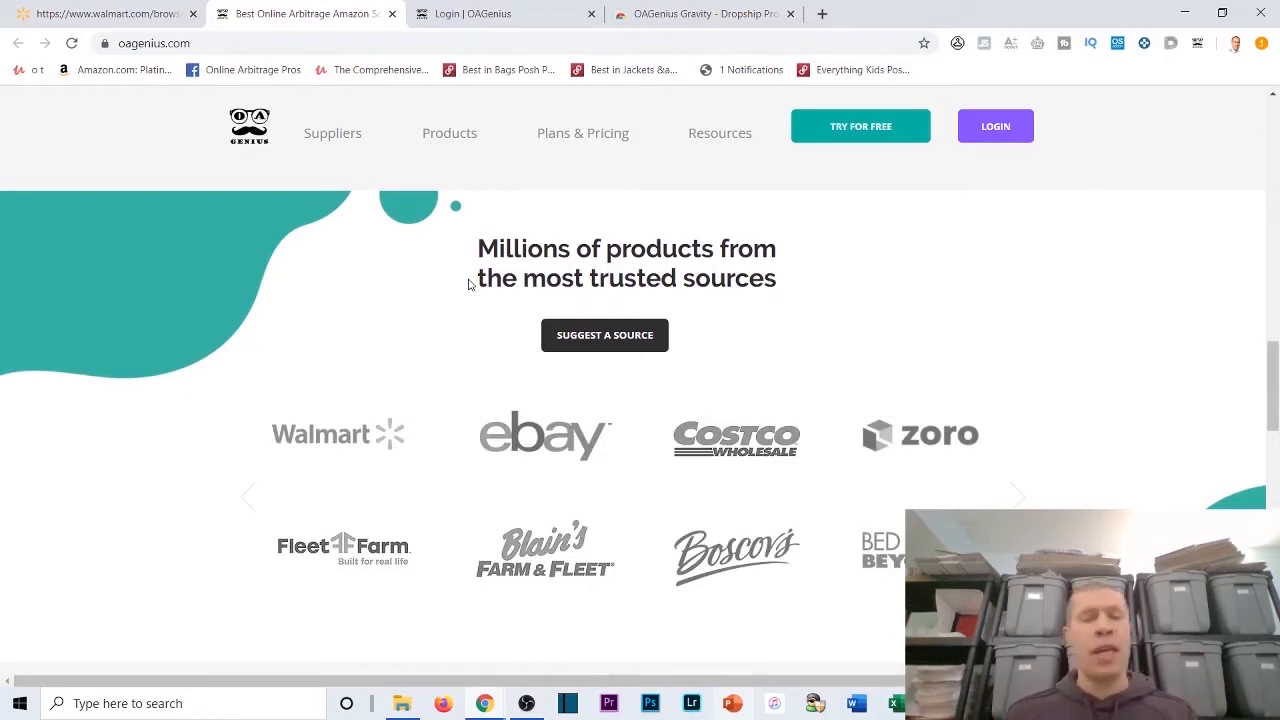
{"action": "mouse_move", "coordinate": [584, 132]}
{"action": "type", "text": "slci"}
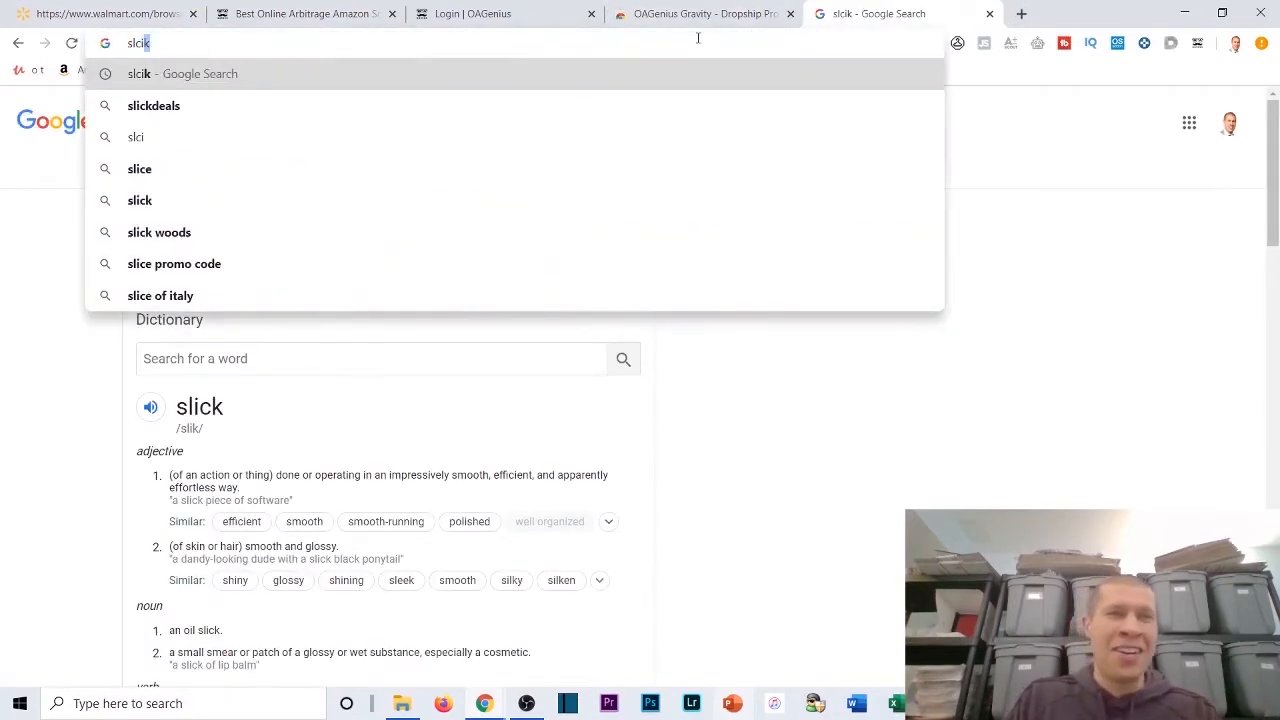
{"action": "left_click", "coordinate": [152, 104]}
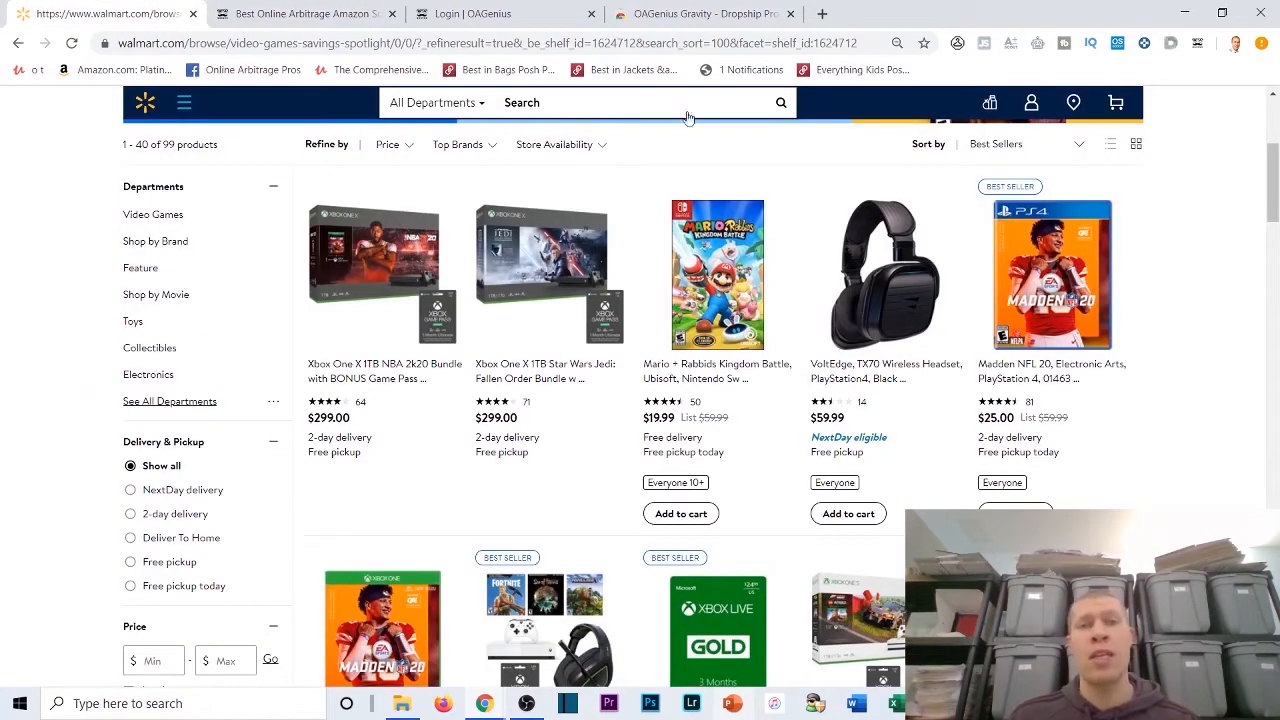
{"action": "mouse_move", "coordinate": [588, 354]}
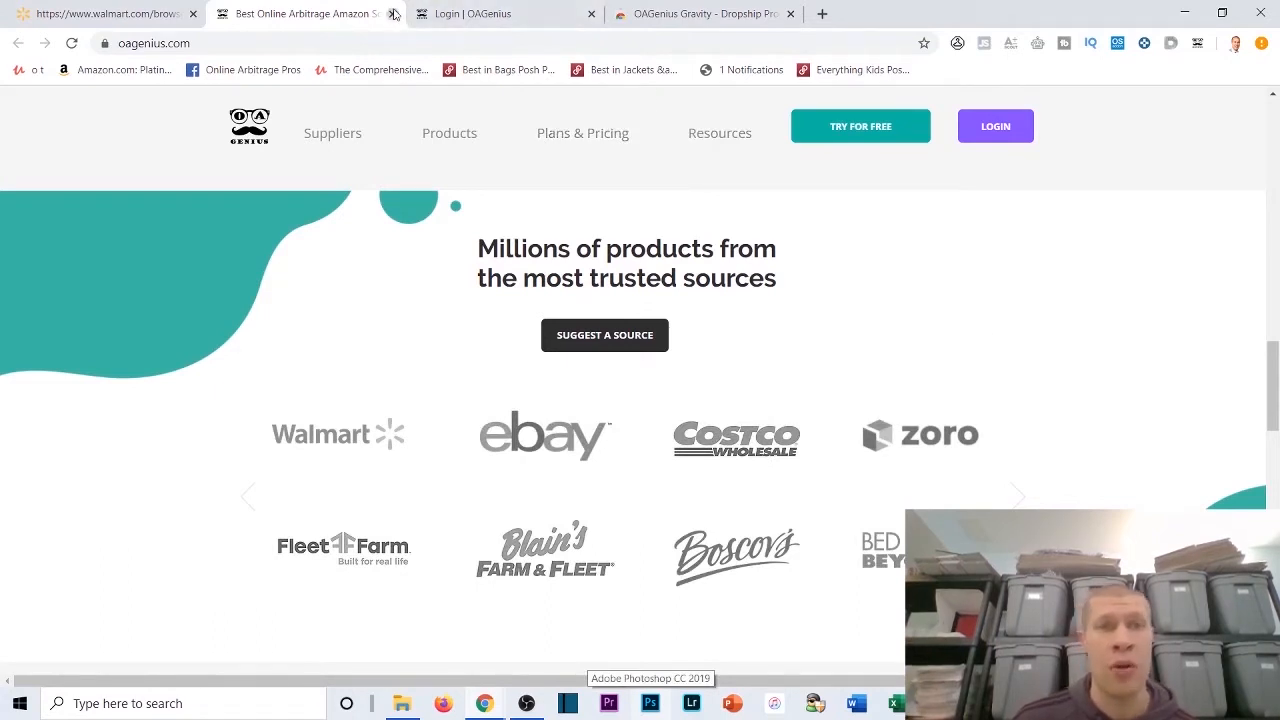
Step: Return to the OAGenius login page with Sage and Gravity options, then move to the Walmart spotlight window
{"action": "left_click", "coordinate": [332, 132]}
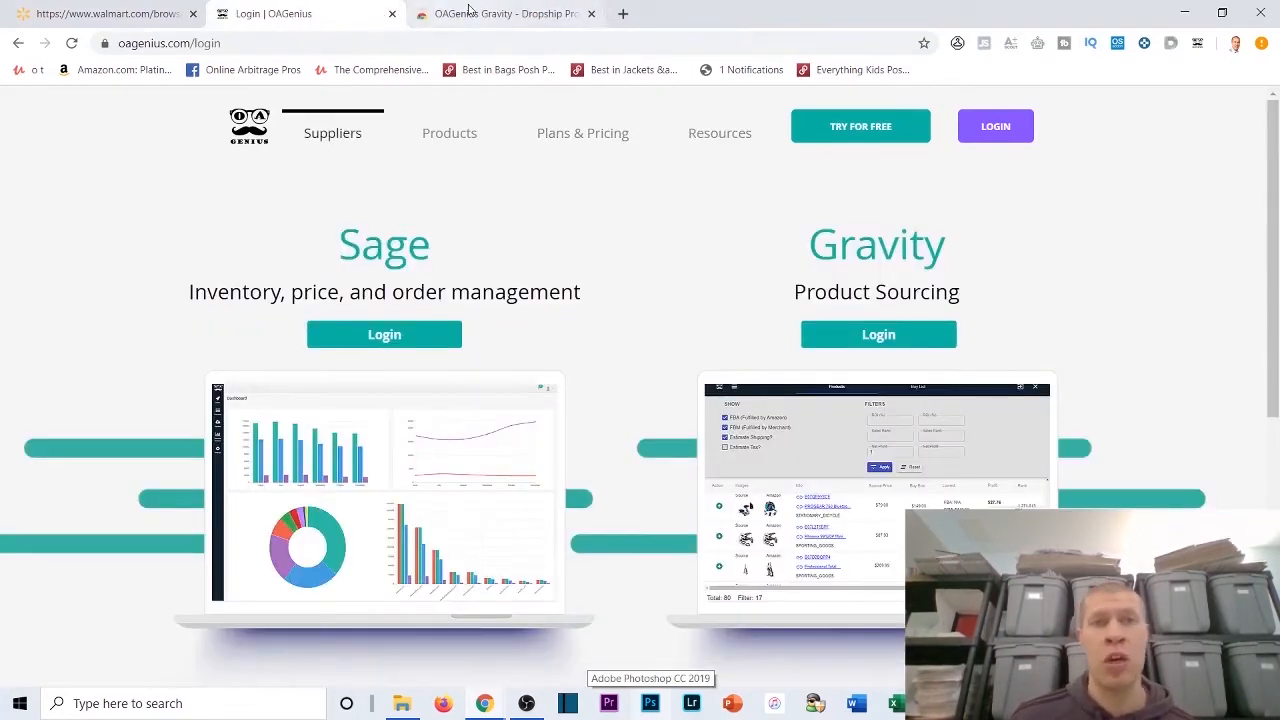
{"action": "left_click", "coordinate": [504, 12]}
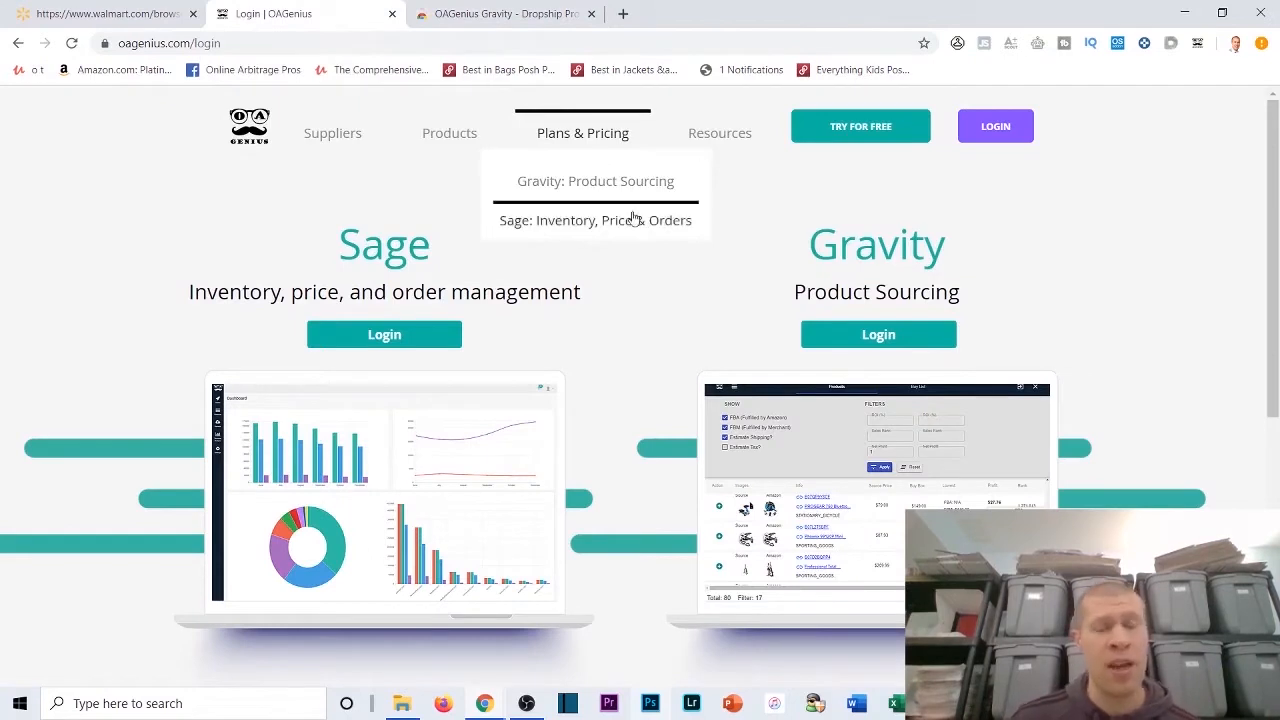
{"action": "mouse_move", "coordinate": [632, 290]}
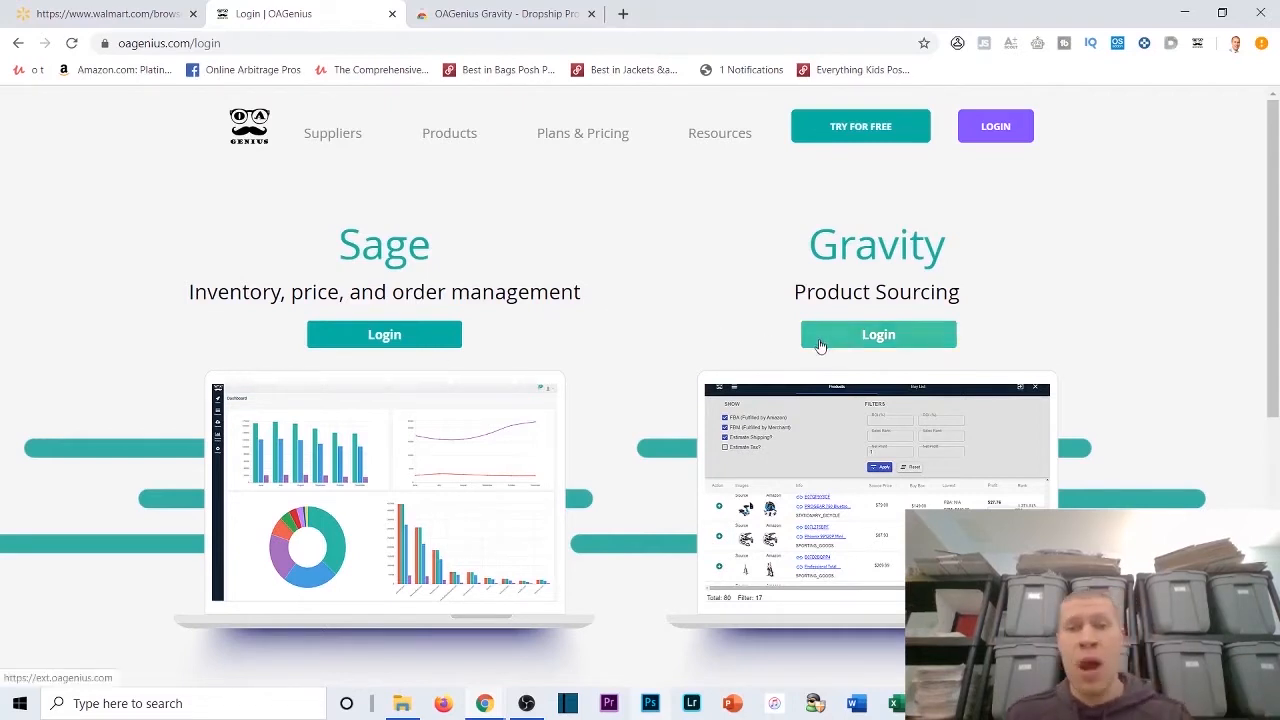
{"action": "mouse_move", "coordinate": [582, 132]}
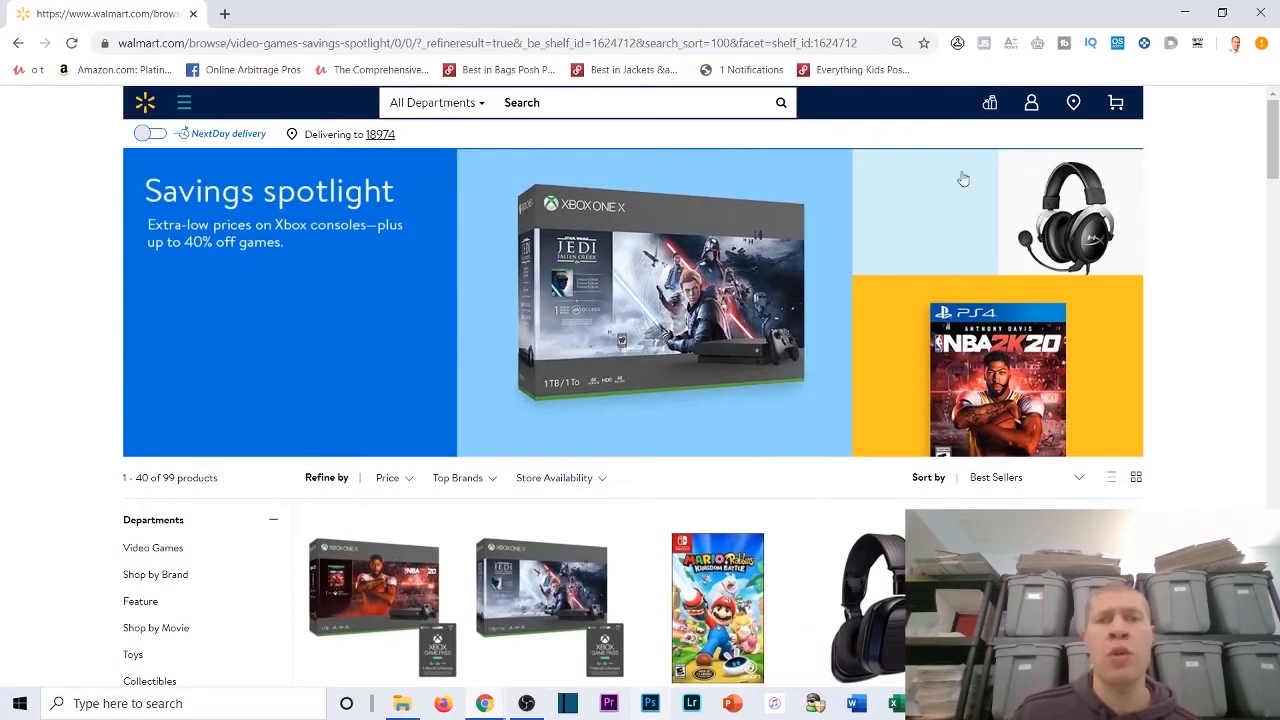
Step: Go to the Walmart homepage and browse its Shop by category departments and seasonal deals
{"action": "left_click", "coordinate": [184, 102]}
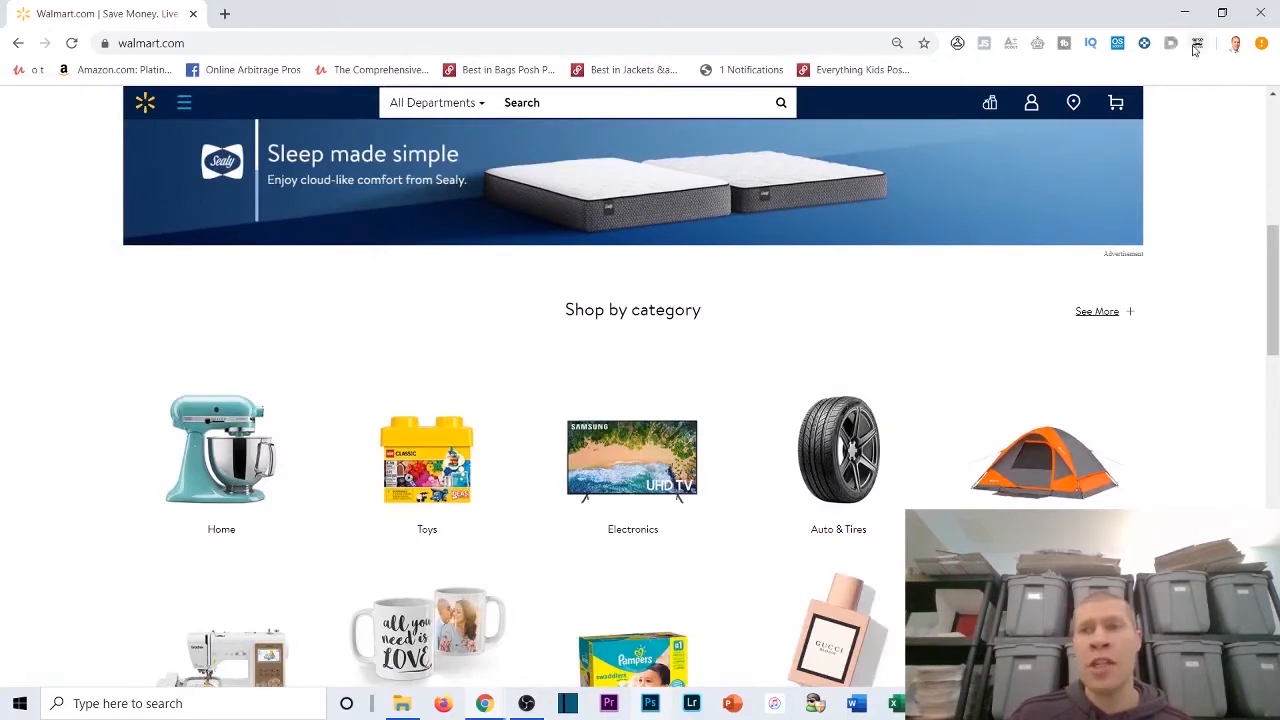
{"action": "scroll", "scroll_direction": "down", "scroll_amount": 3}
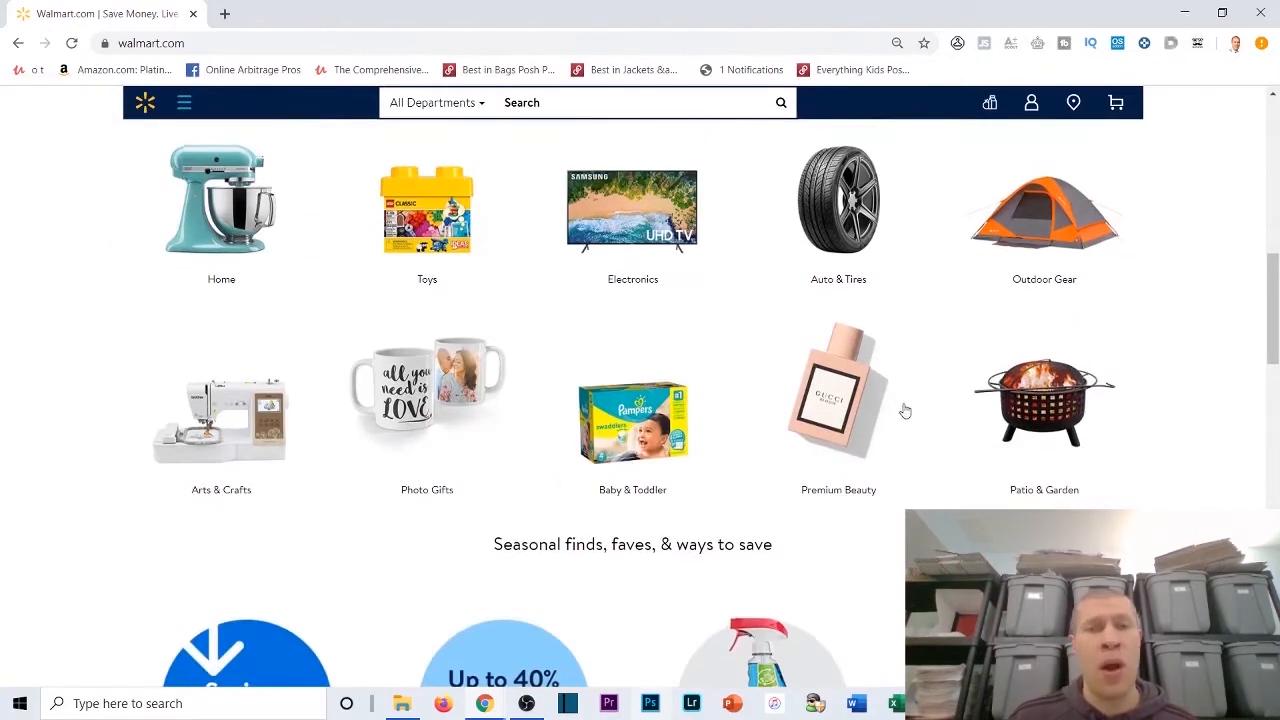
{"action": "scroll", "scroll_direction": "down", "scroll_amount": 3}
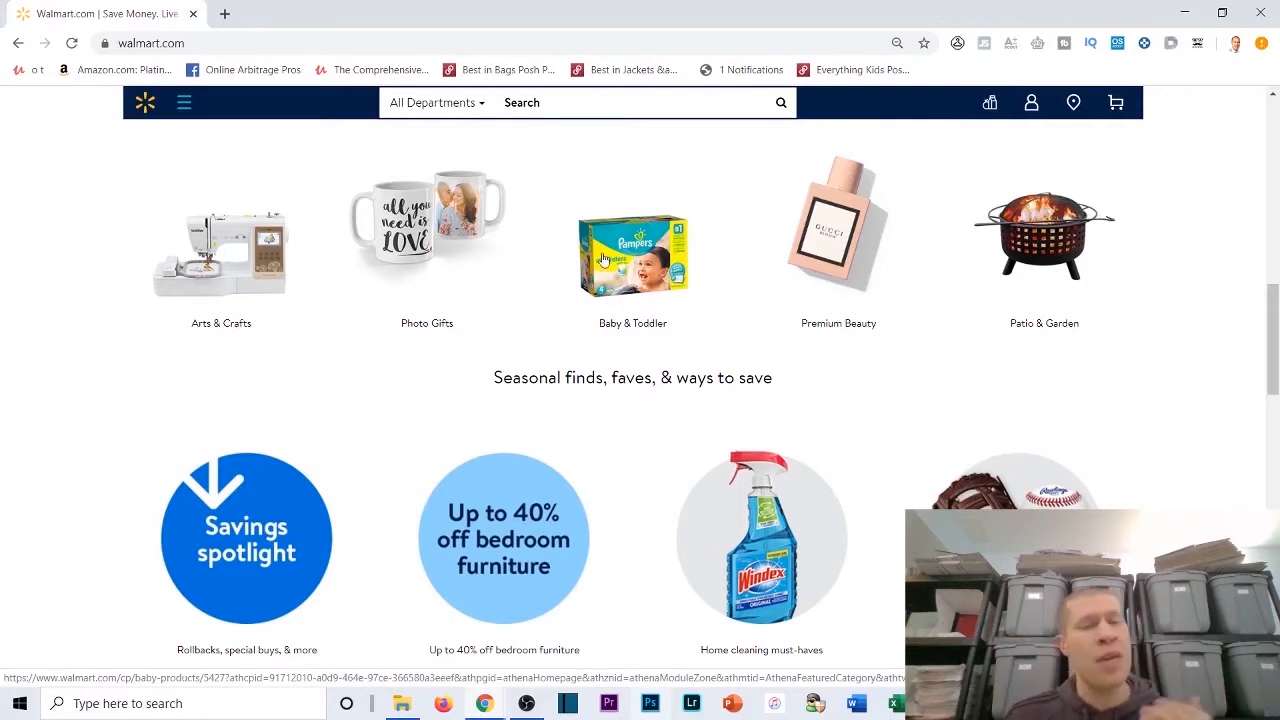
{"action": "mouse_move", "coordinate": [632, 144]}
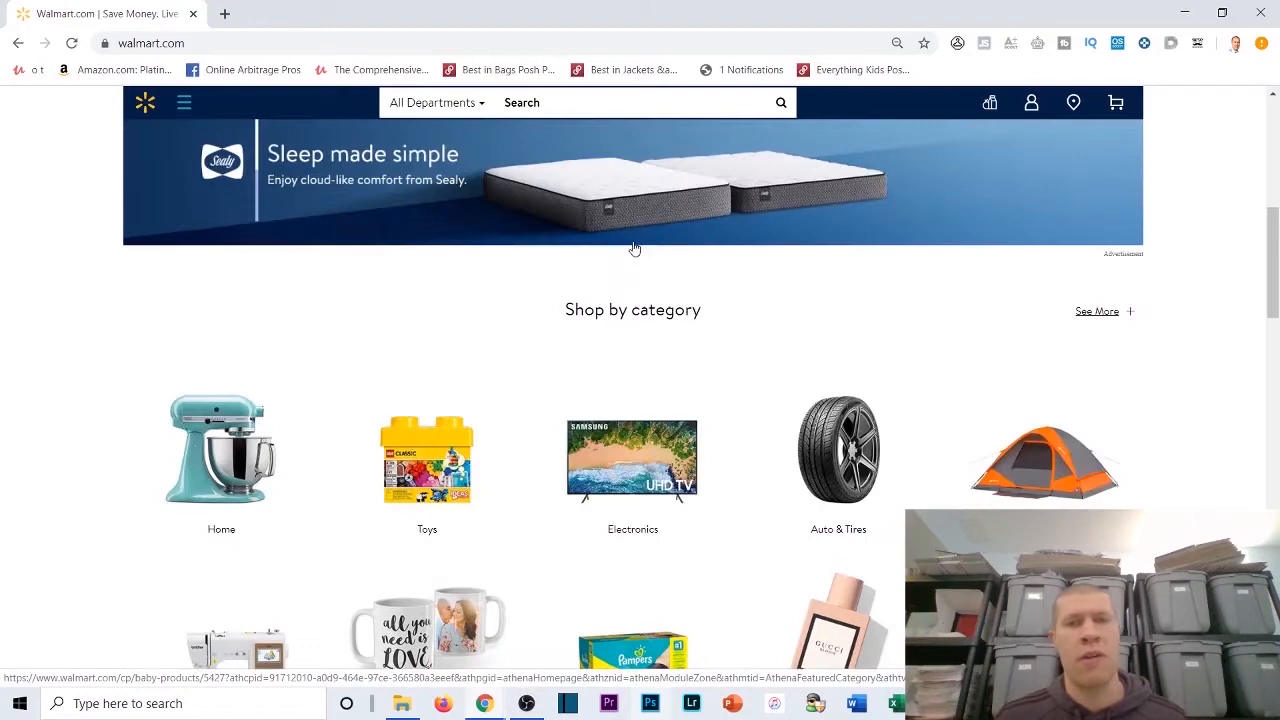
{"action": "scroll", "scroll_direction": "down", "scroll_amount": 3}
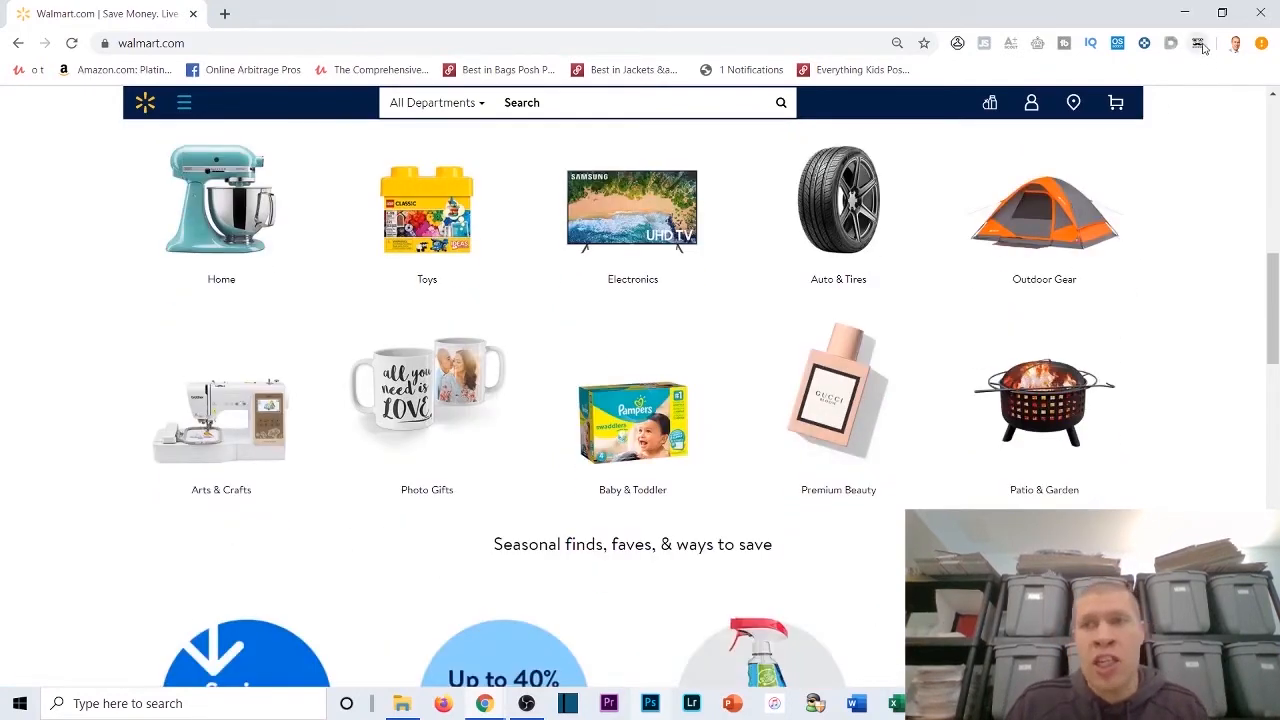
{"action": "mouse_move", "coordinate": [1198, 44]}
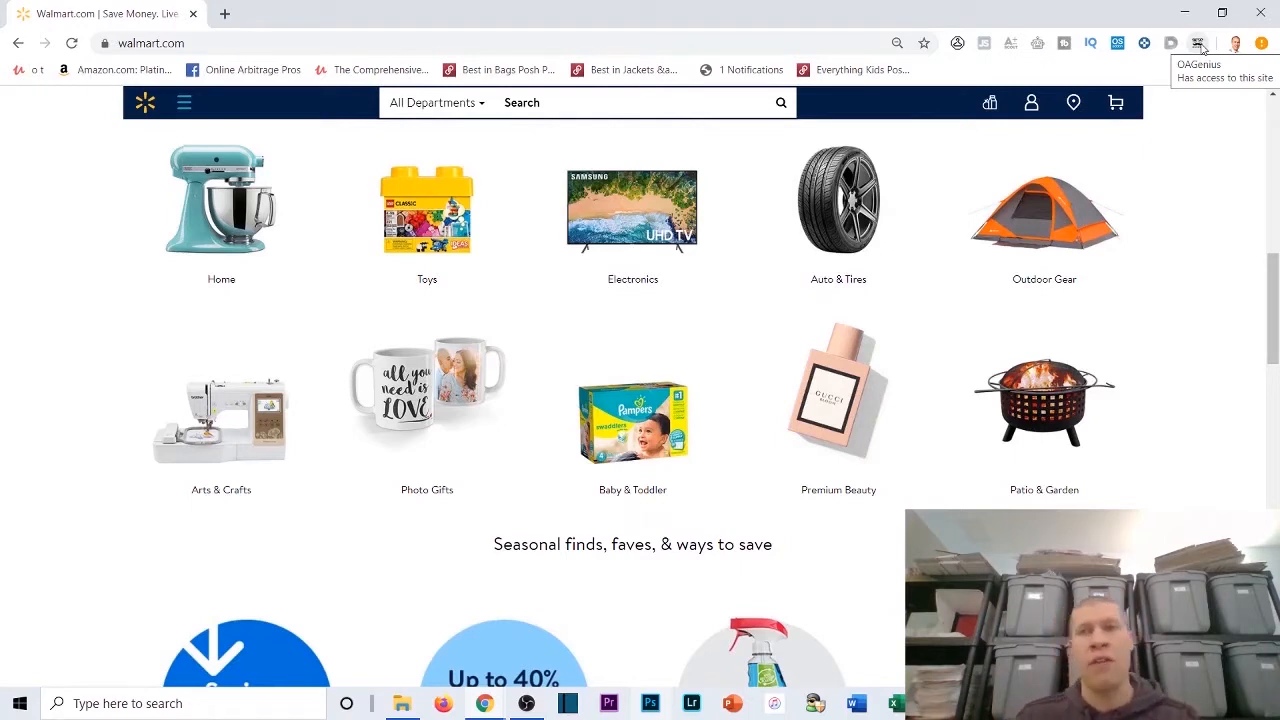
Step: Show and dismiss the OAGenius product panel, then bring up Walmart's Departments menu
{"action": "left_click", "coordinate": [1198, 44]}
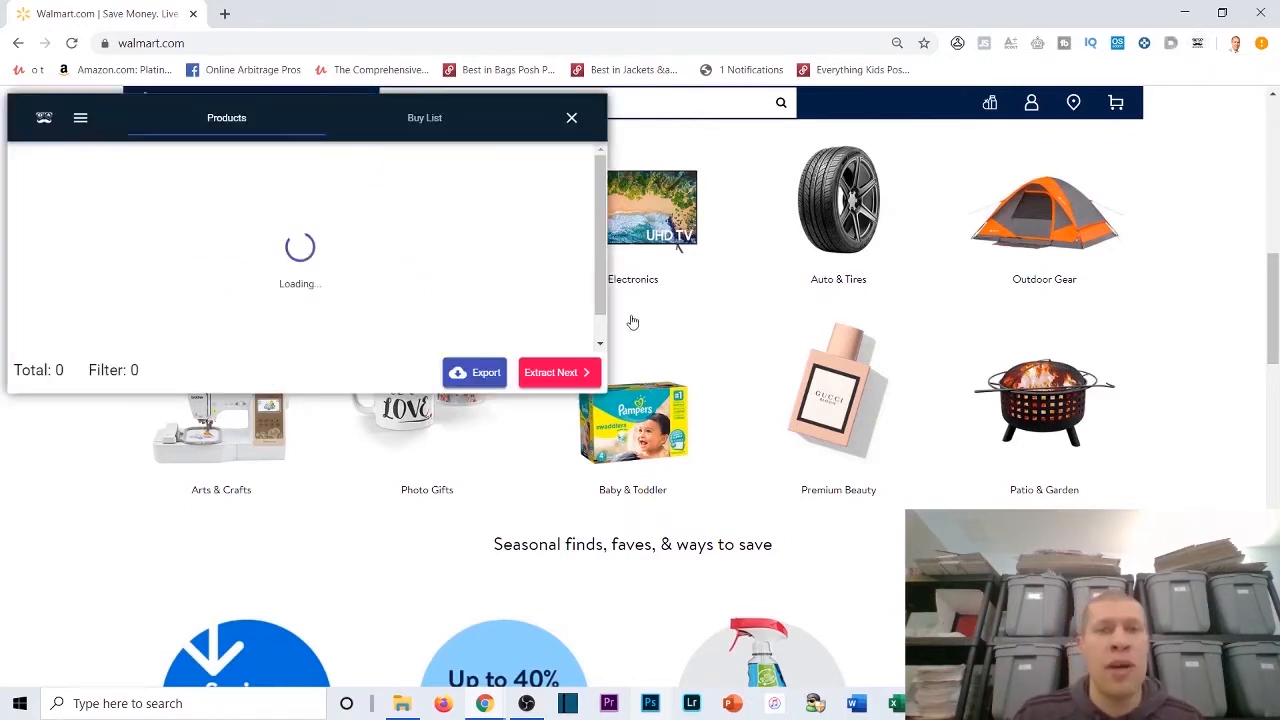
{"action": "scroll", "scroll_direction": "down", "scroll_amount": 3}
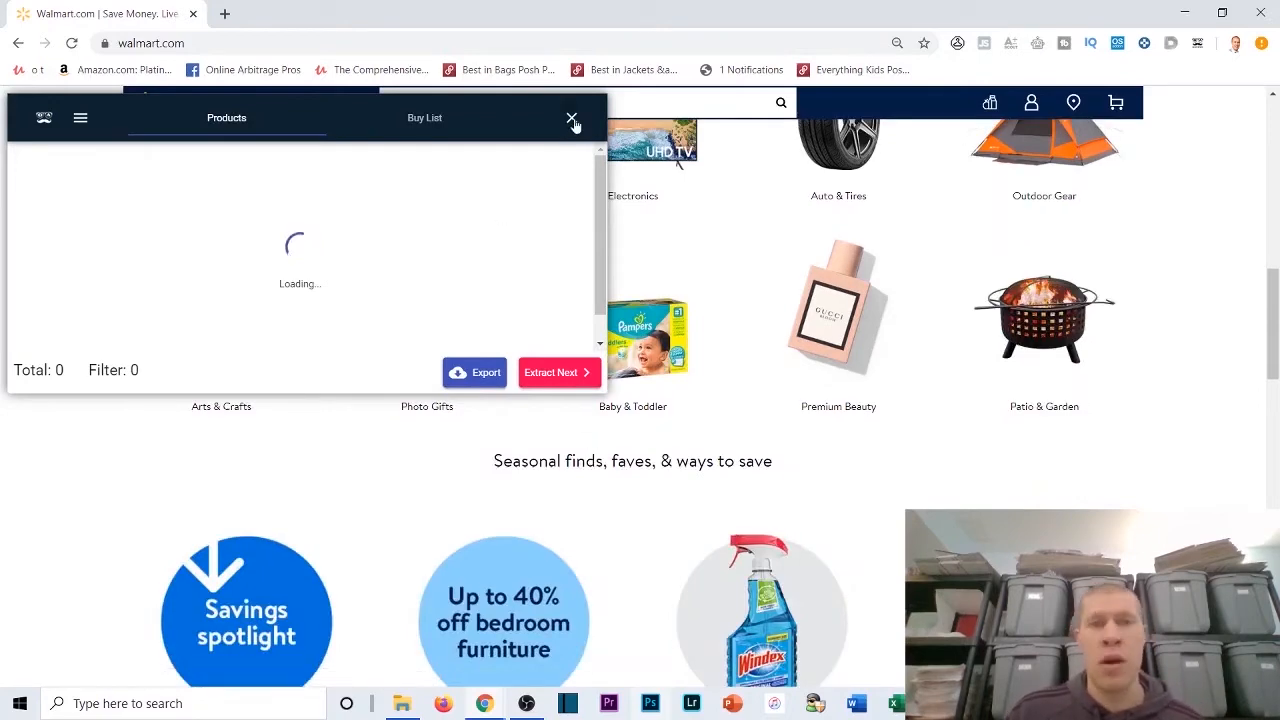
{"action": "left_click", "coordinate": [572, 118]}
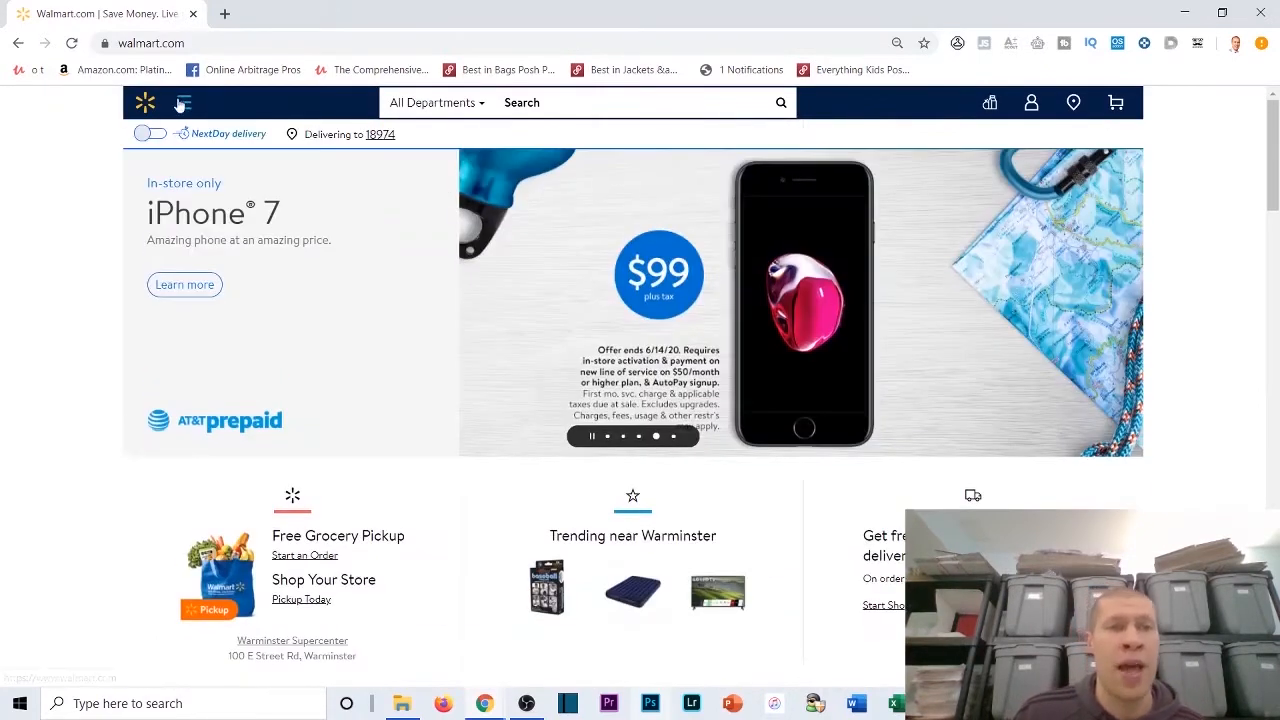
{"action": "left_click", "coordinate": [184, 102]}
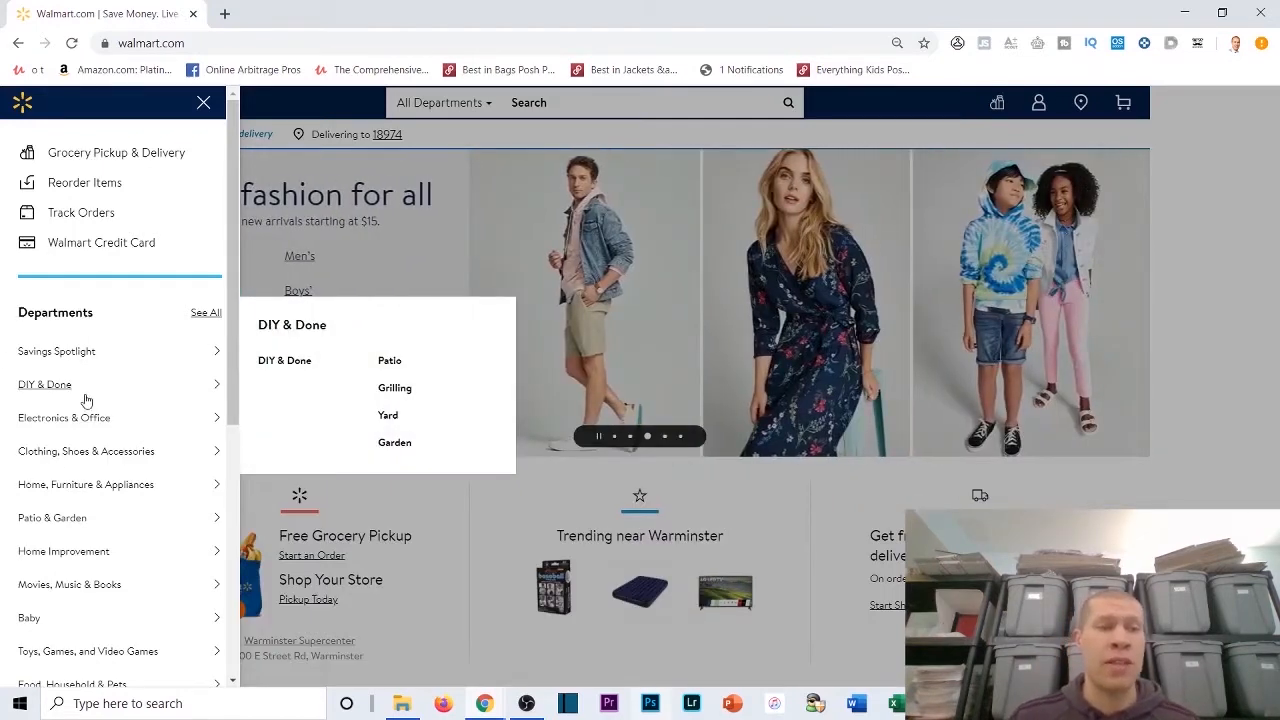
{"action": "mouse_move", "coordinate": [64, 418]}
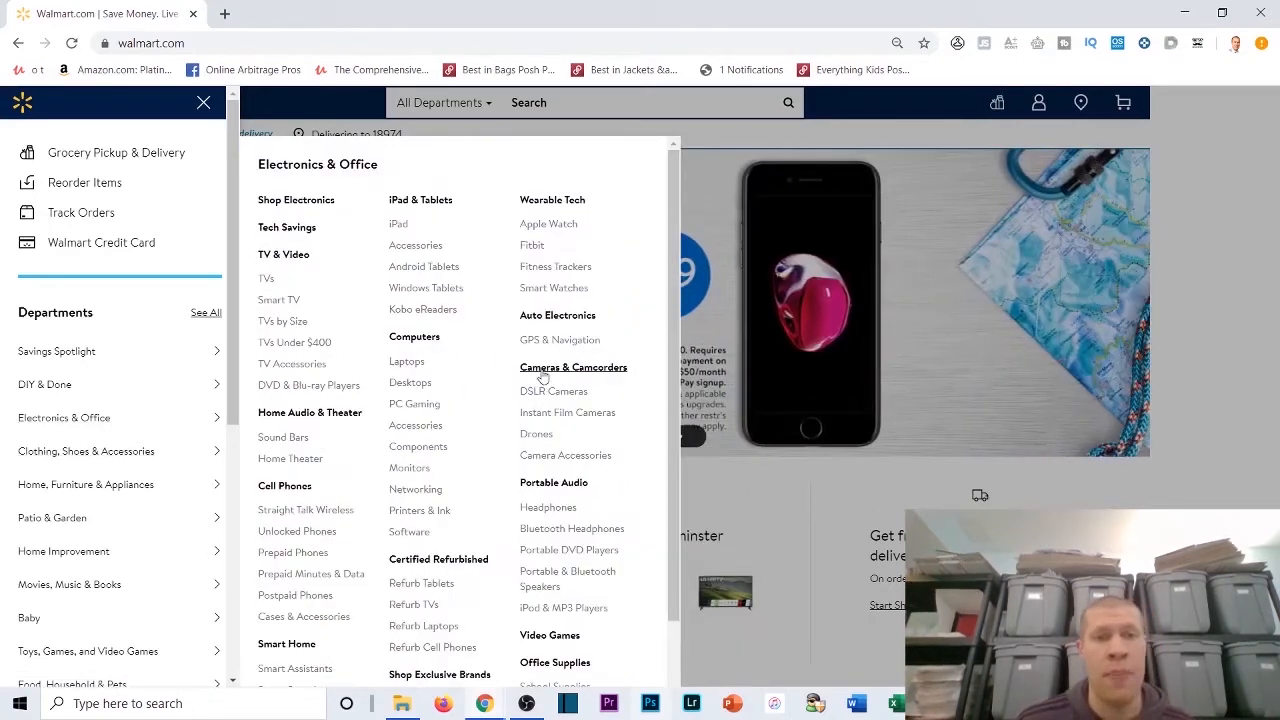
{"action": "mouse_move", "coordinate": [508, 388]}
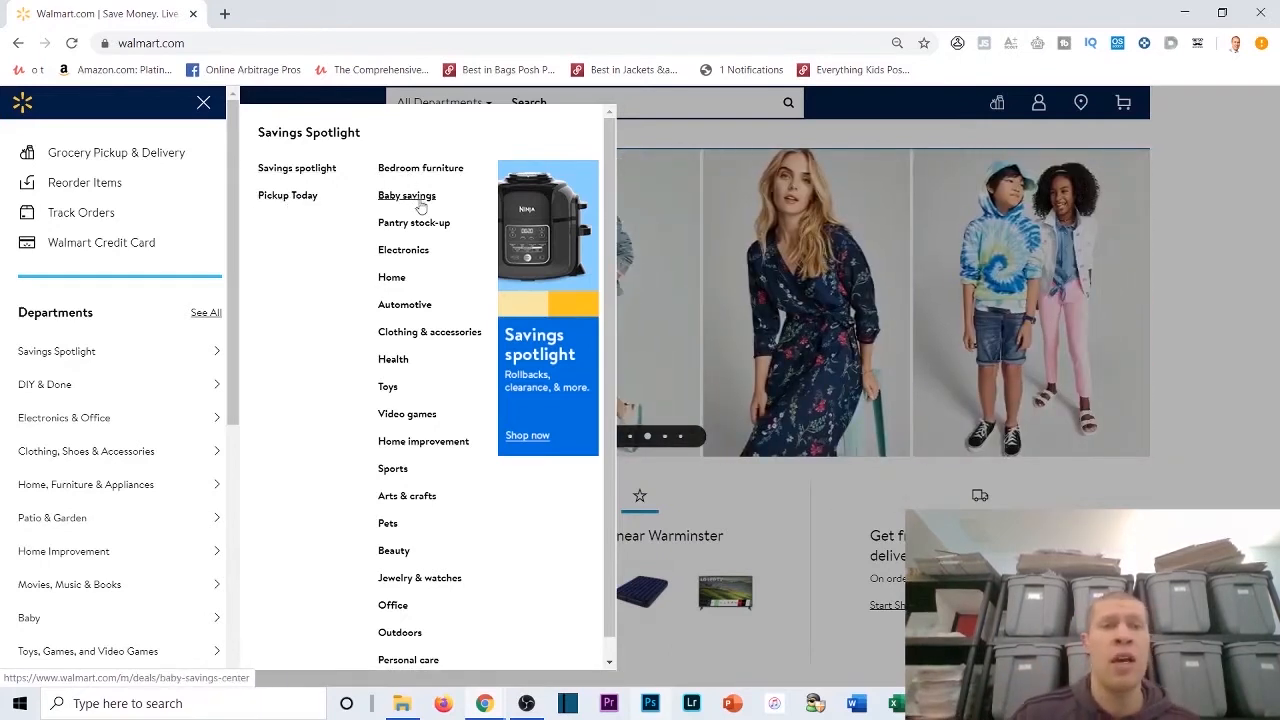
{"action": "mouse_move", "coordinate": [406, 414]}
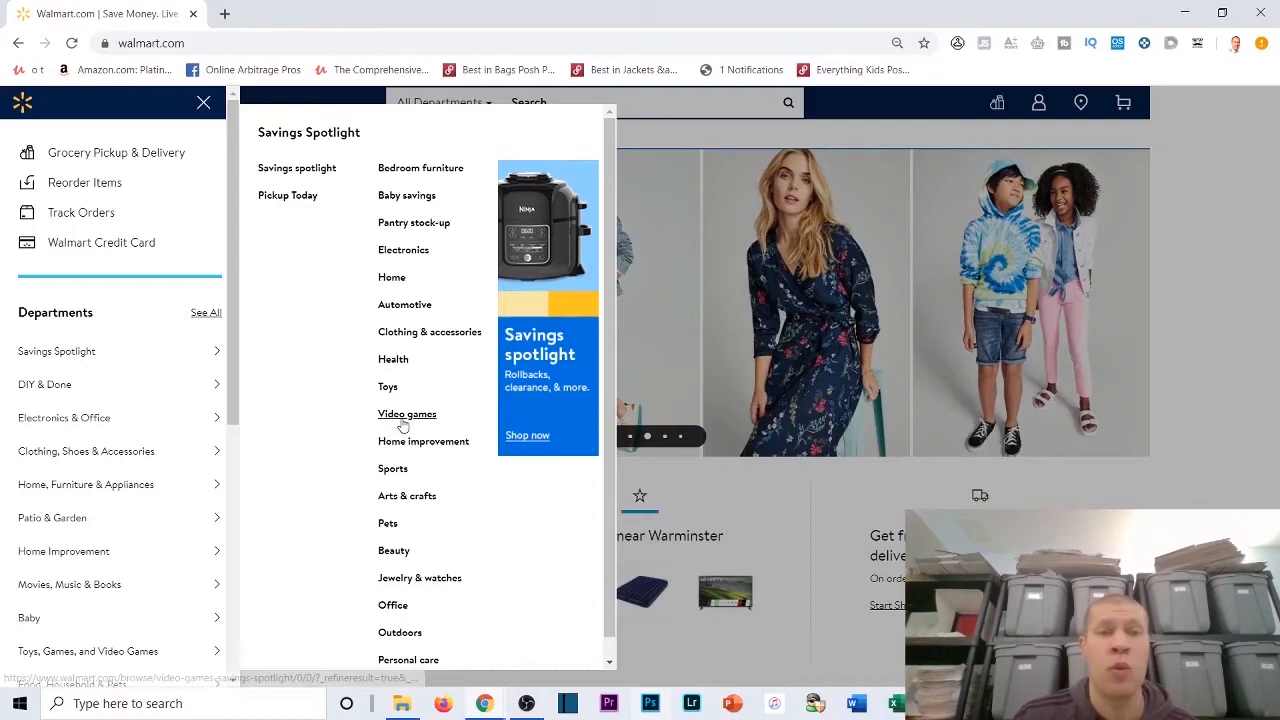
Step: Choose Video games under Savings Spotlight to load the 99-product listing
{"action": "left_click", "coordinate": [406, 412]}
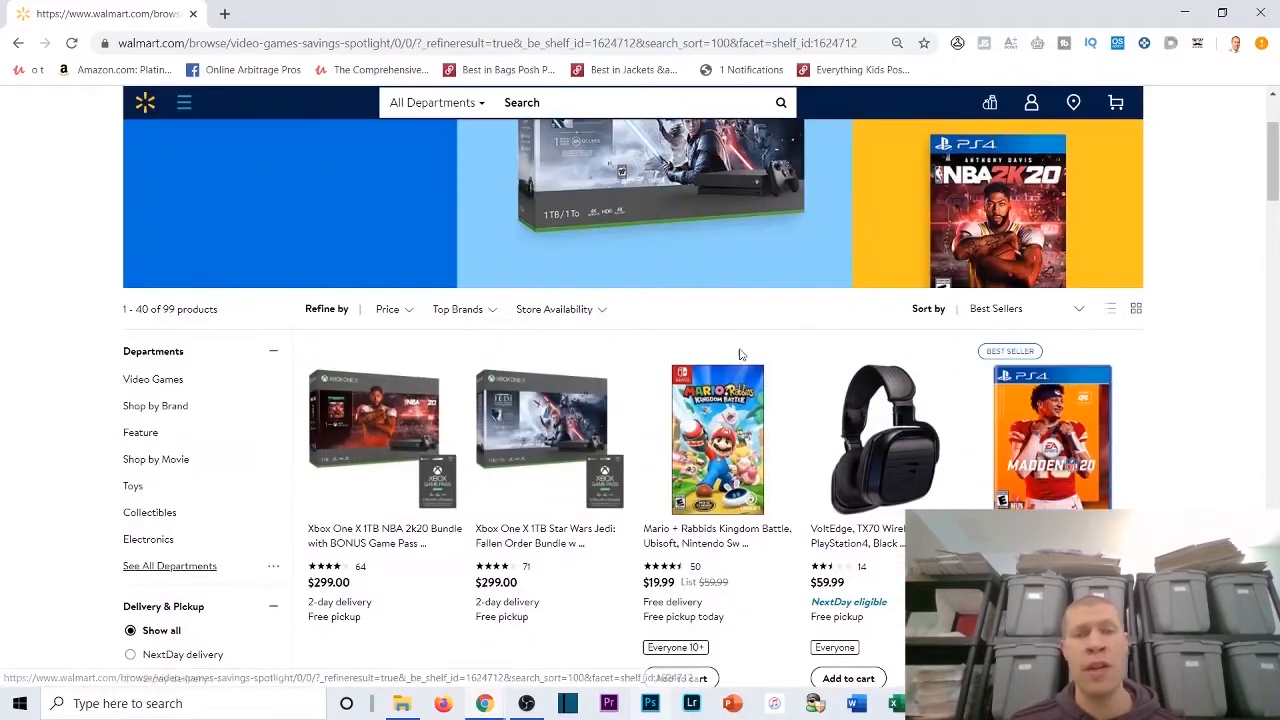
Step: Browse the Walmart video game spotlight listings before bringing up the OAGenius Products panel
{"action": "scroll", "scroll_direction": "down", "scroll_amount": 3}
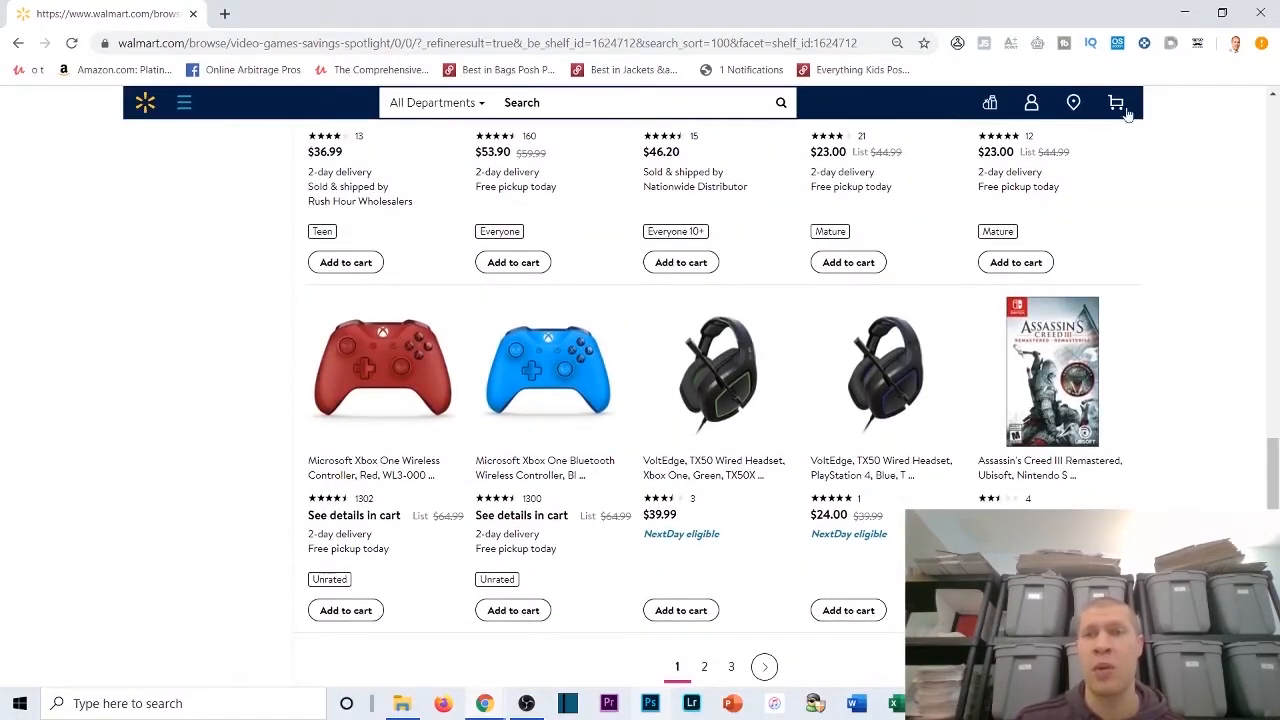
{"action": "scroll", "scroll_direction": "up", "scroll_amount": 3}
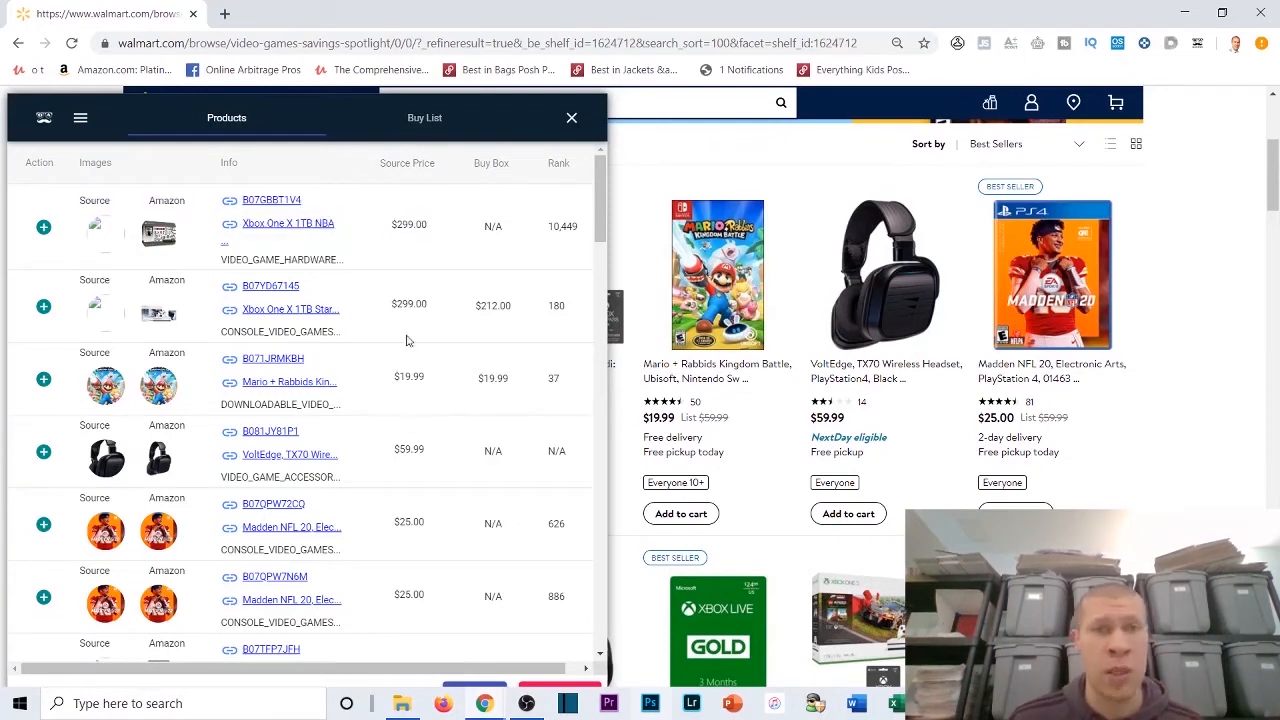
{"action": "mouse_move", "coordinate": [484, 170]}
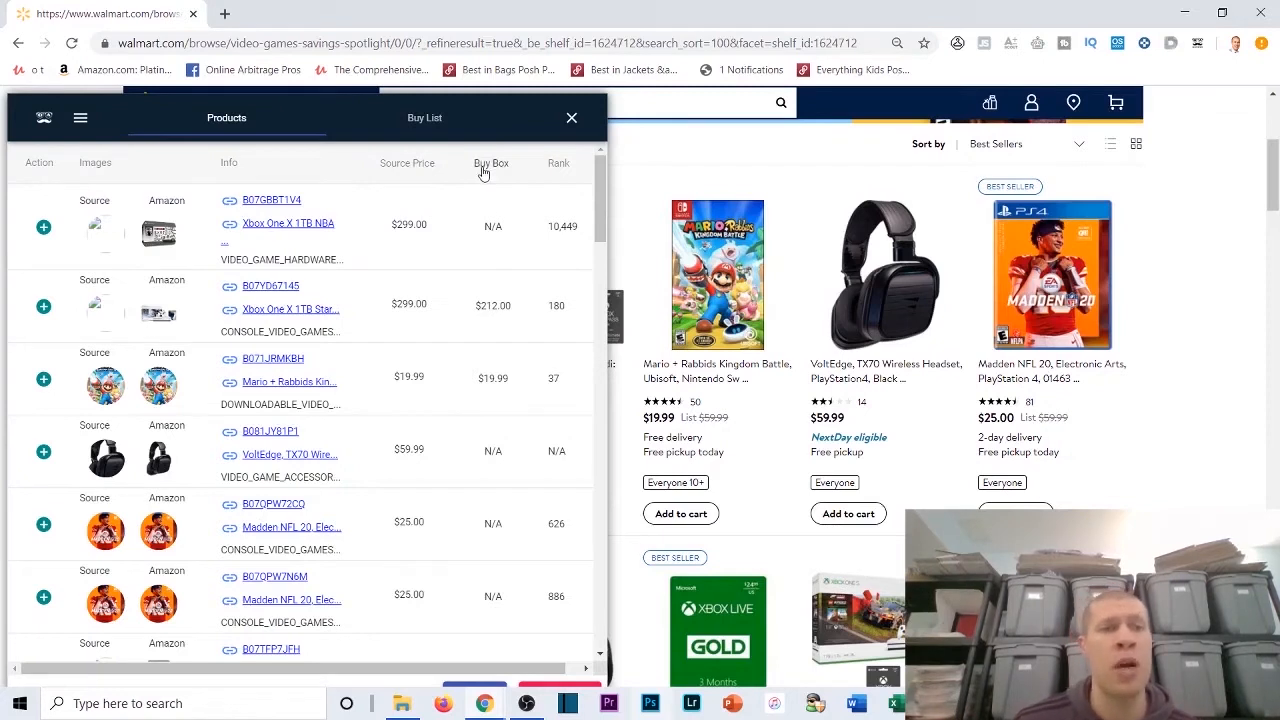
{"action": "mouse_move", "coordinate": [484, 400]}
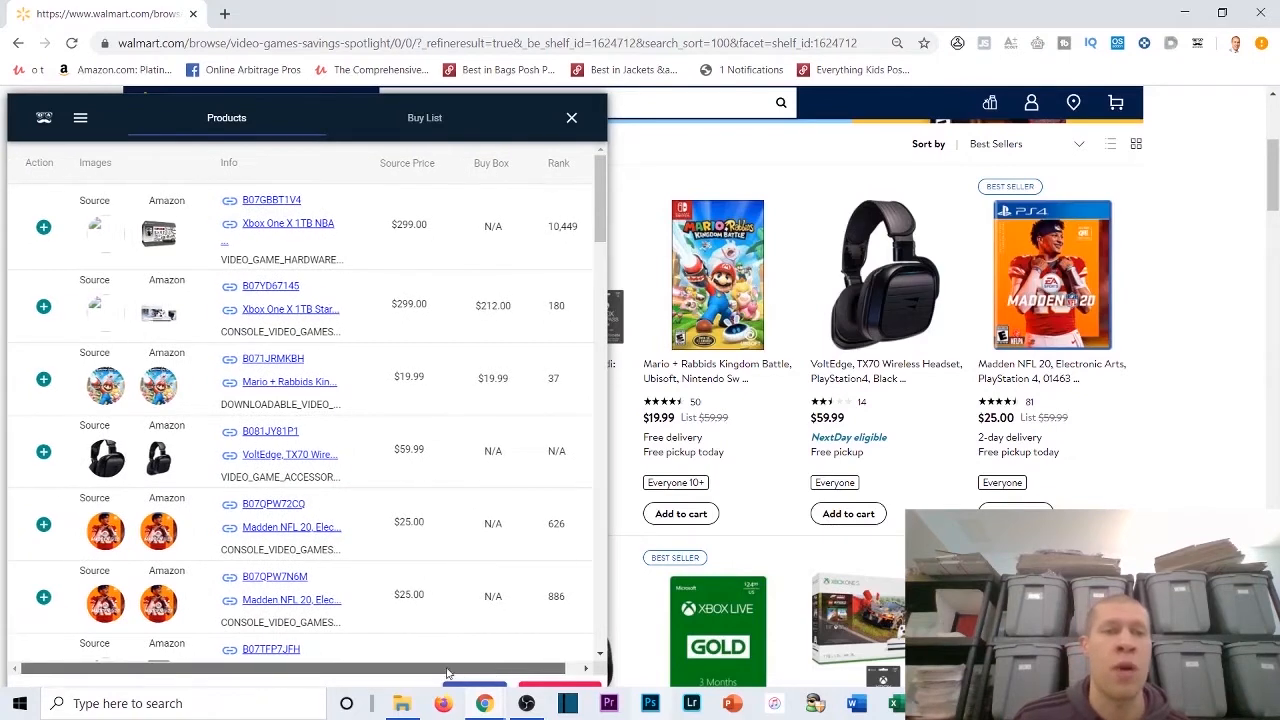
{"action": "mouse_move", "coordinate": [272, 200]}
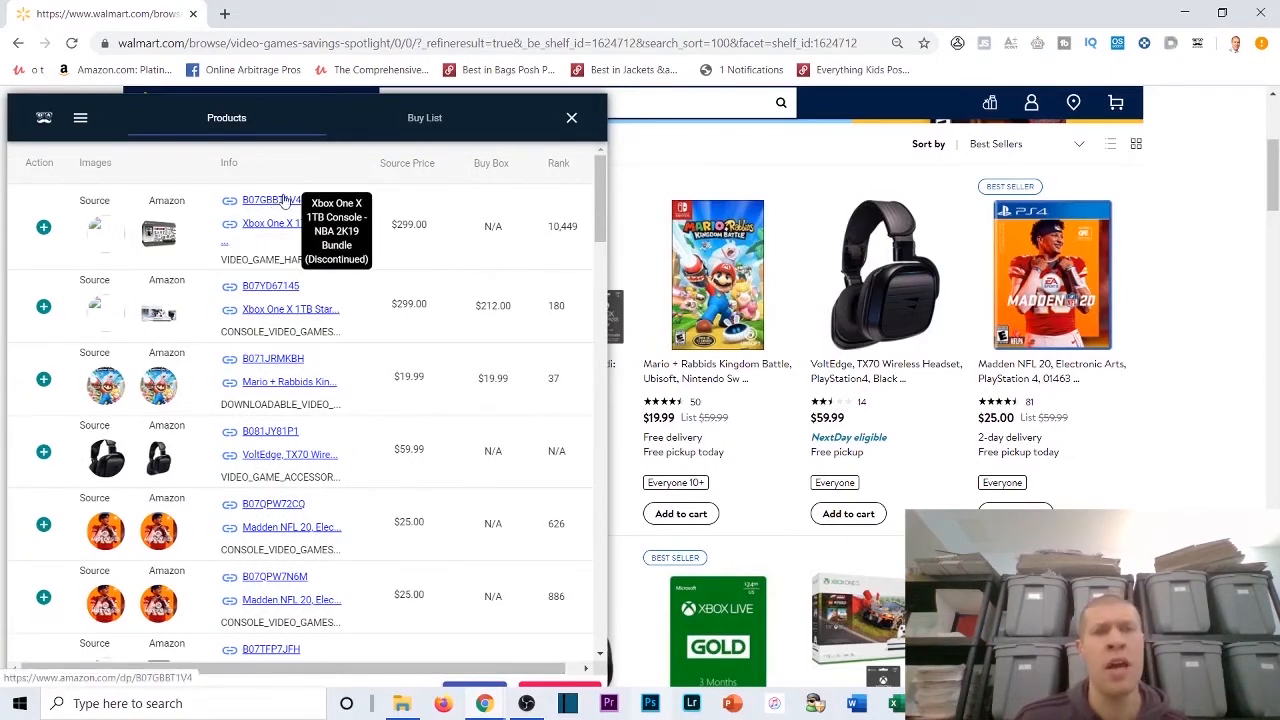
{"action": "mouse_move", "coordinate": [288, 224]}
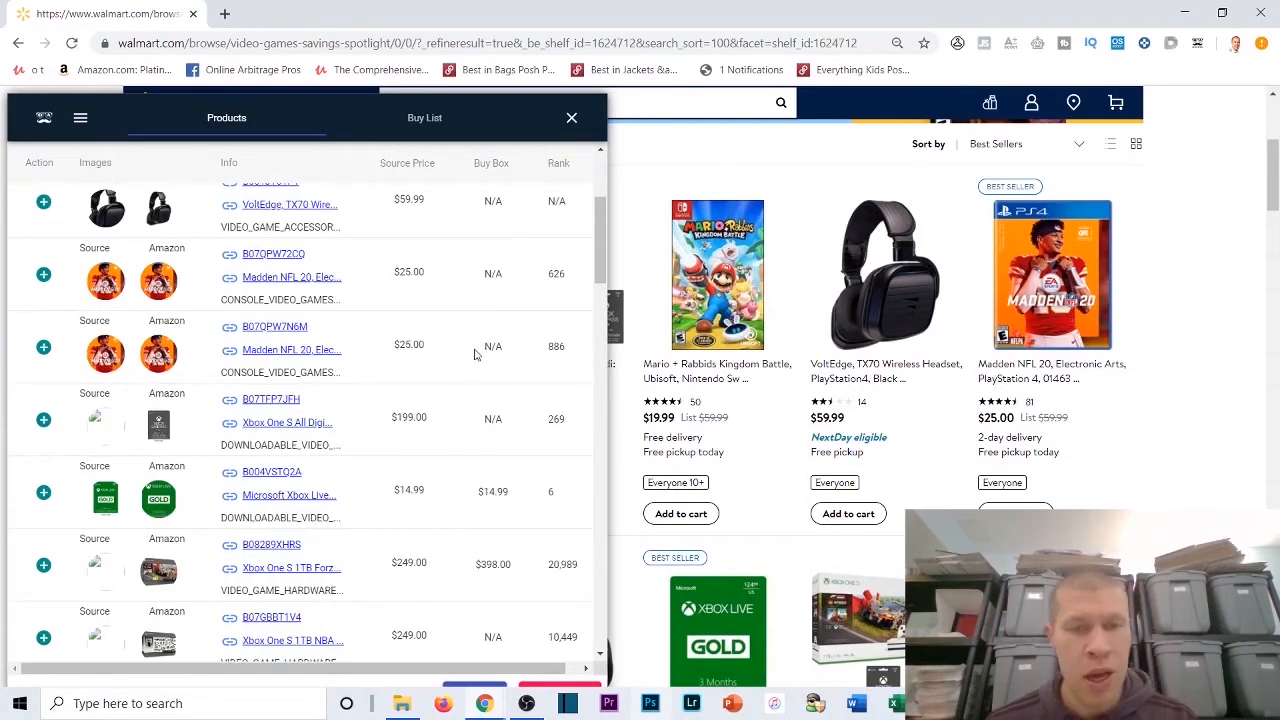
Step: Locate the Xbox One S 1TB Forza bundle row and pick out its $398.00 Buy Box price
{"action": "scroll", "scroll_direction": "down", "scroll_amount": 3}
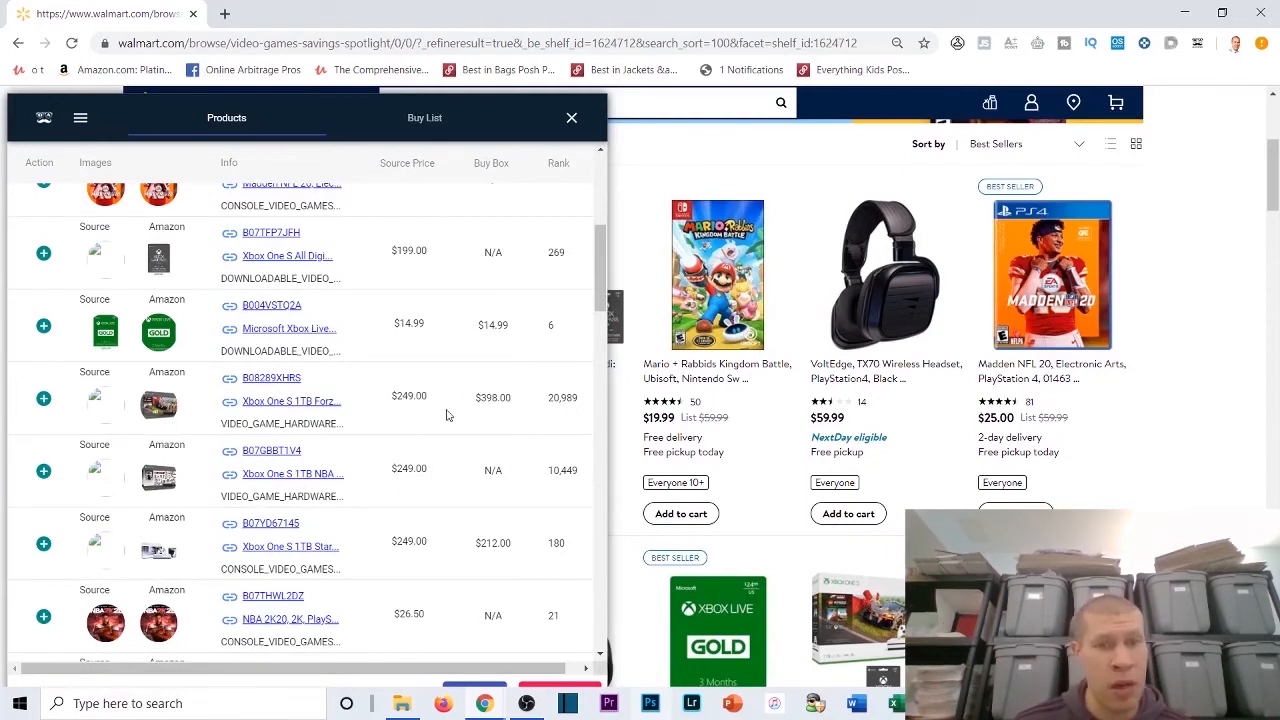
{"action": "double_click", "coordinate": [492, 396]}
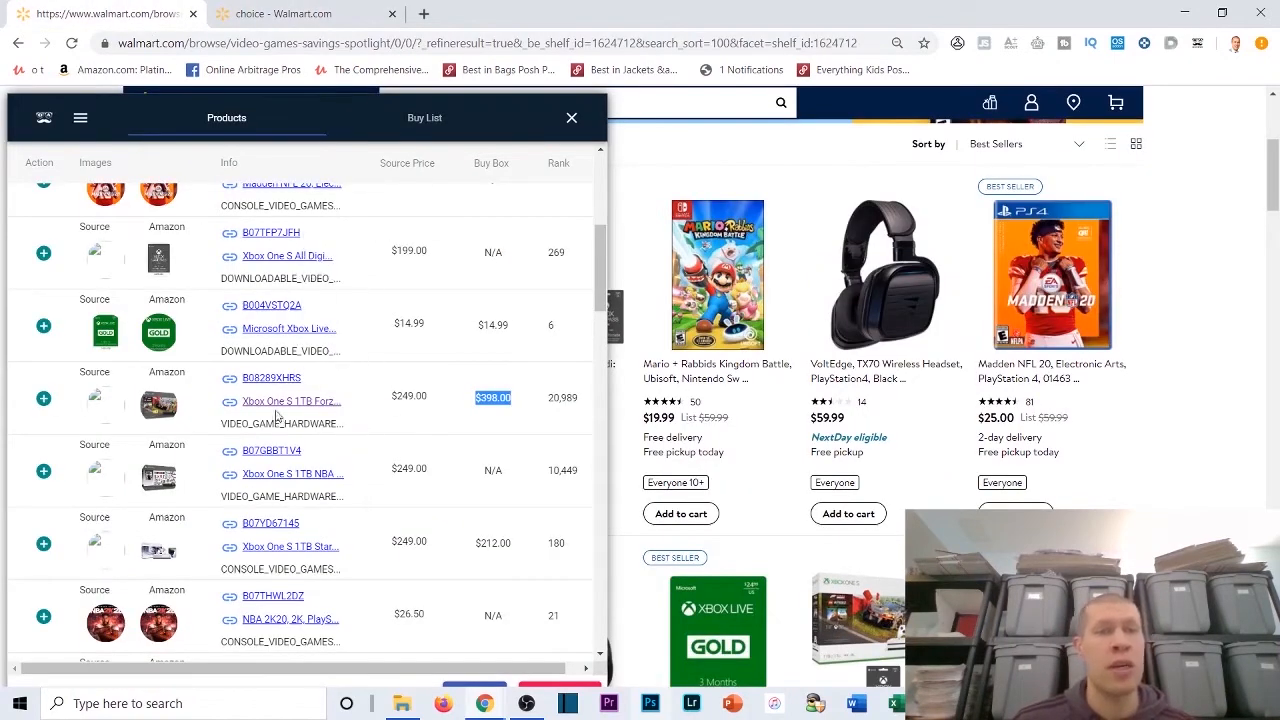
{"action": "mouse_move", "coordinate": [272, 378]}
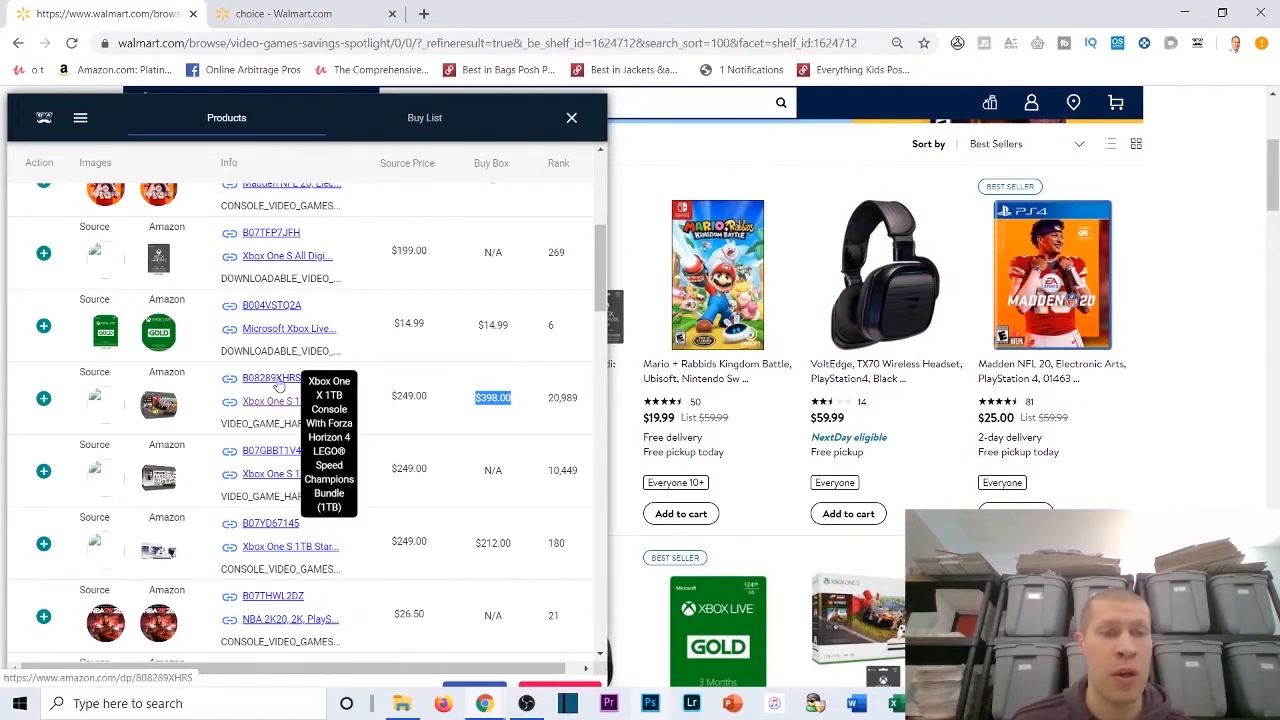
Step: View the Forza bundle's Walmart listing and its matching $398.00 Amazon listing
{"action": "left_click", "coordinate": [270, 378]}
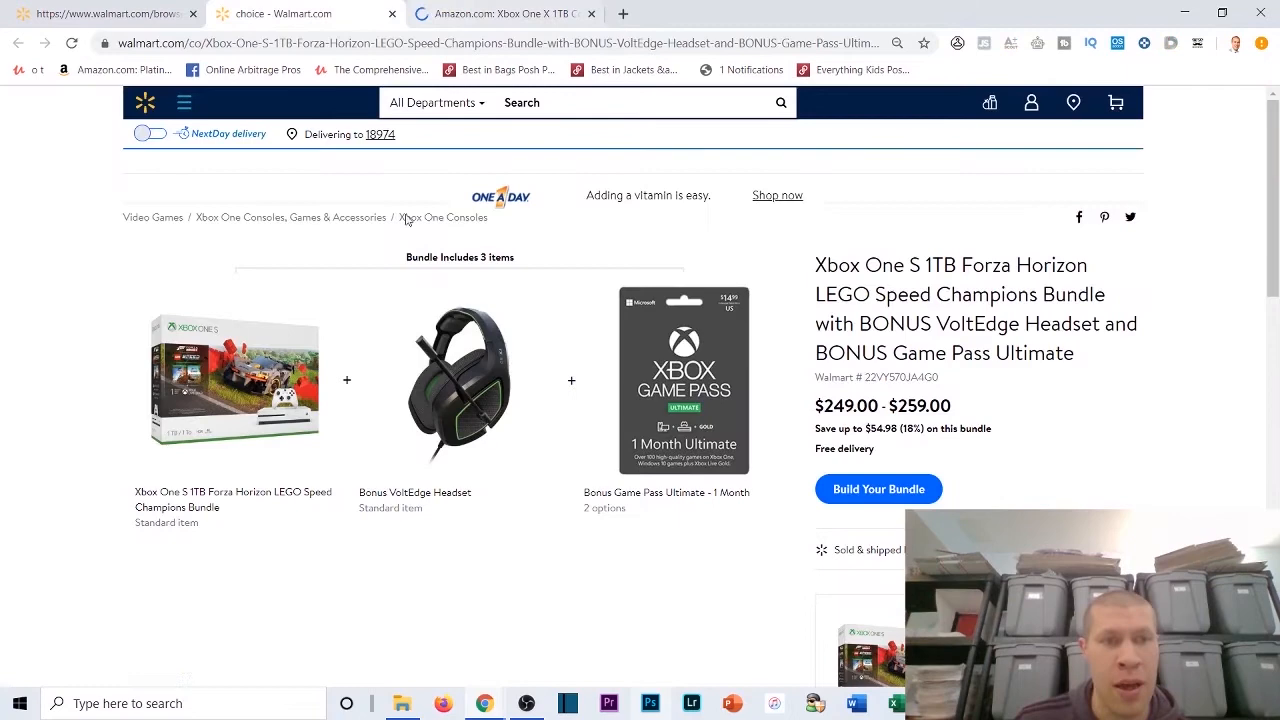
{"action": "left_click", "coordinate": [496, 12]}
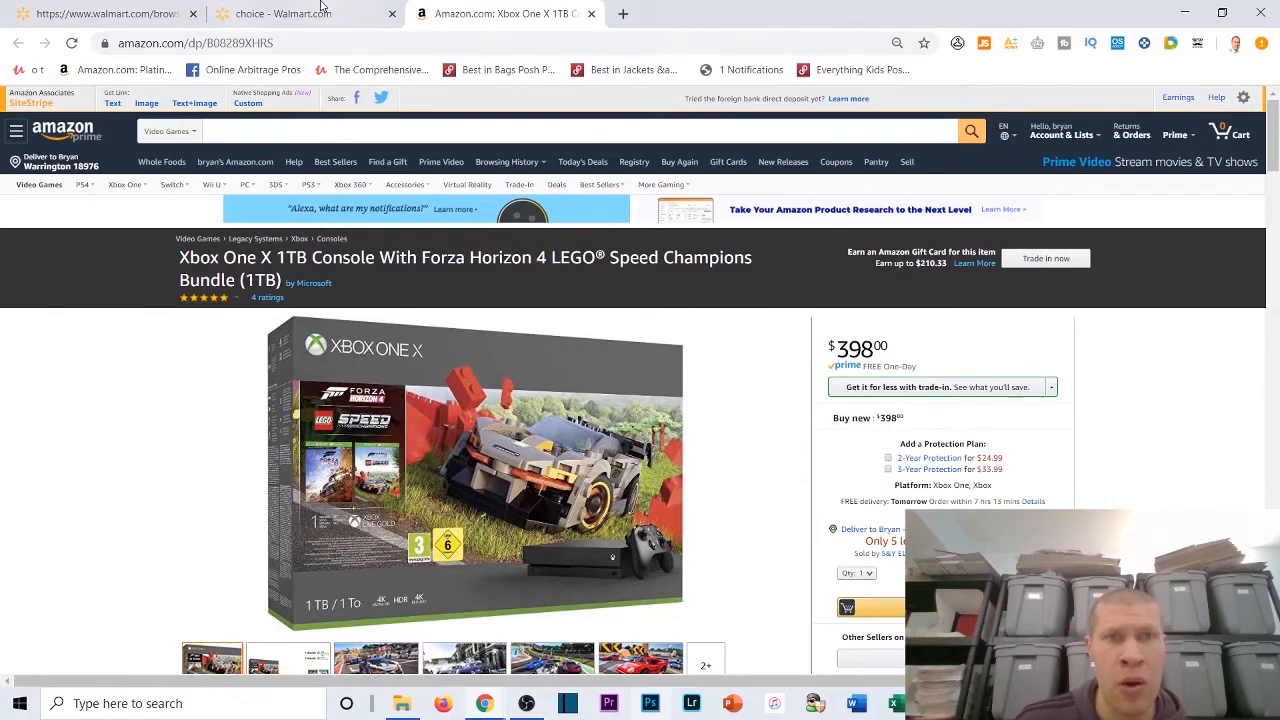
{"action": "left_click", "coordinate": [290, 12]}
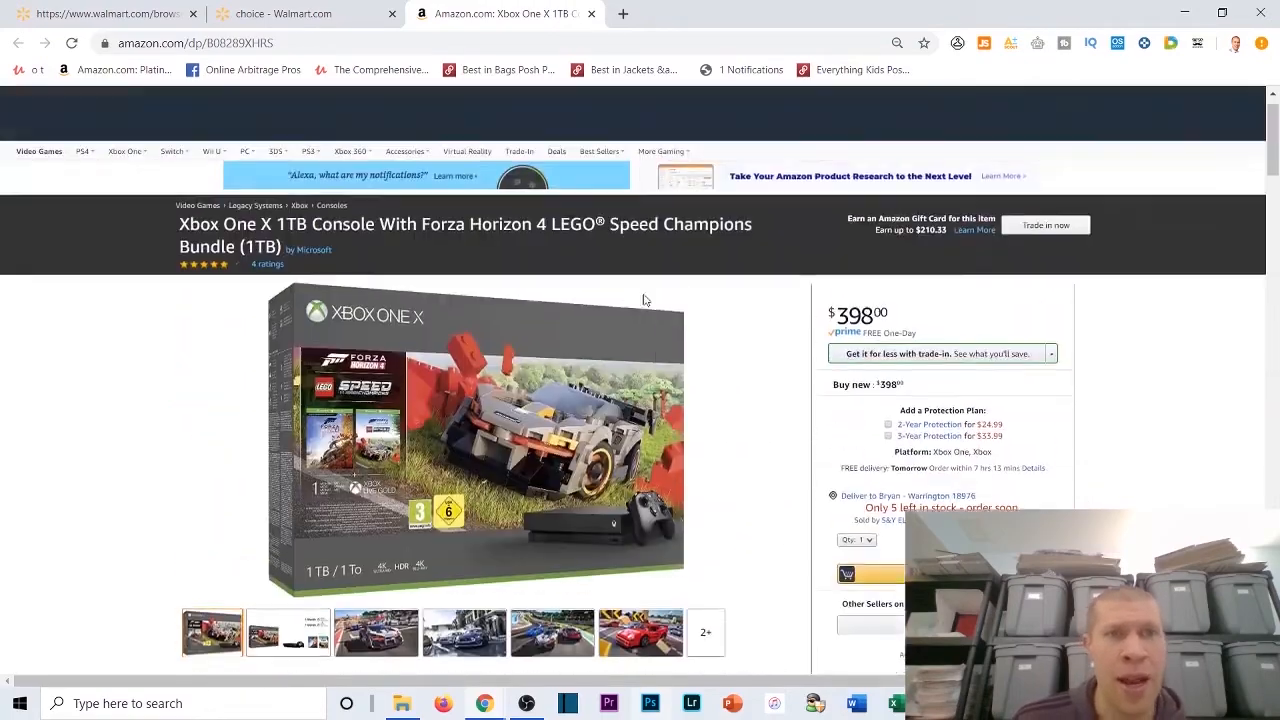
{"action": "scroll", "scroll_direction": "down", "scroll_amount": 3}
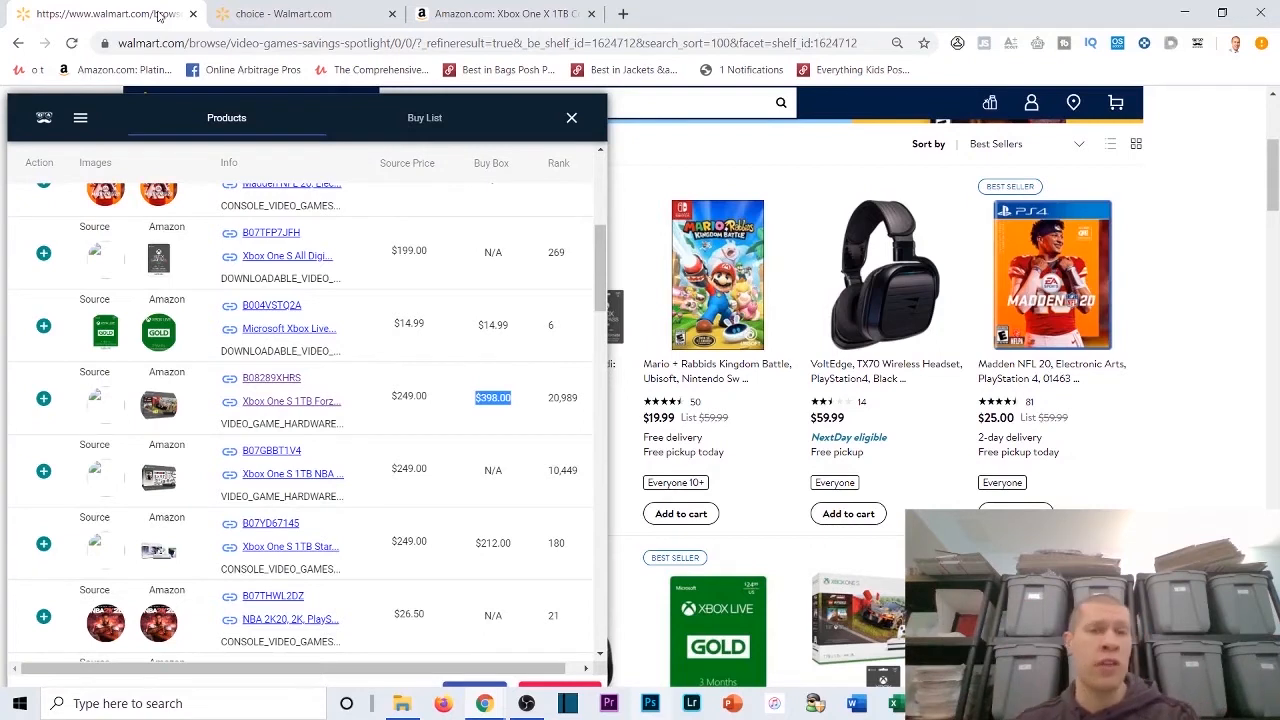
{"action": "mouse_move", "coordinate": [484, 372]}
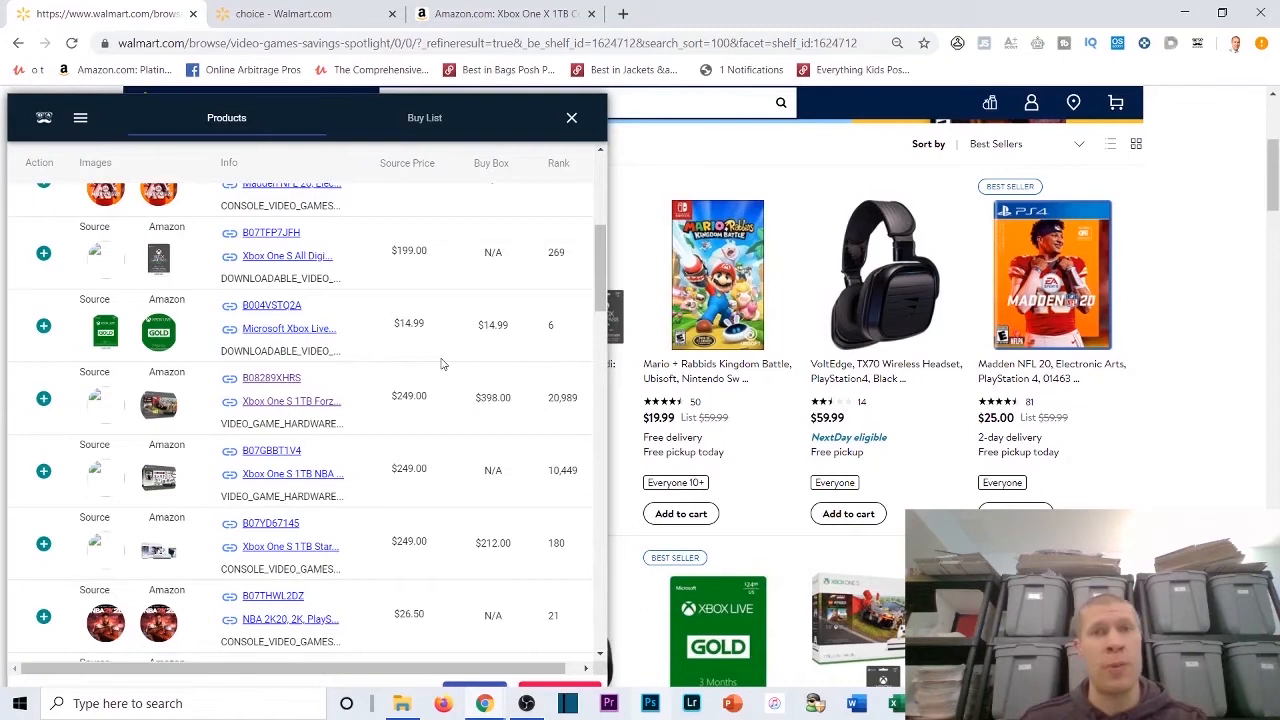
{"action": "mouse_move", "coordinate": [444, 270]}
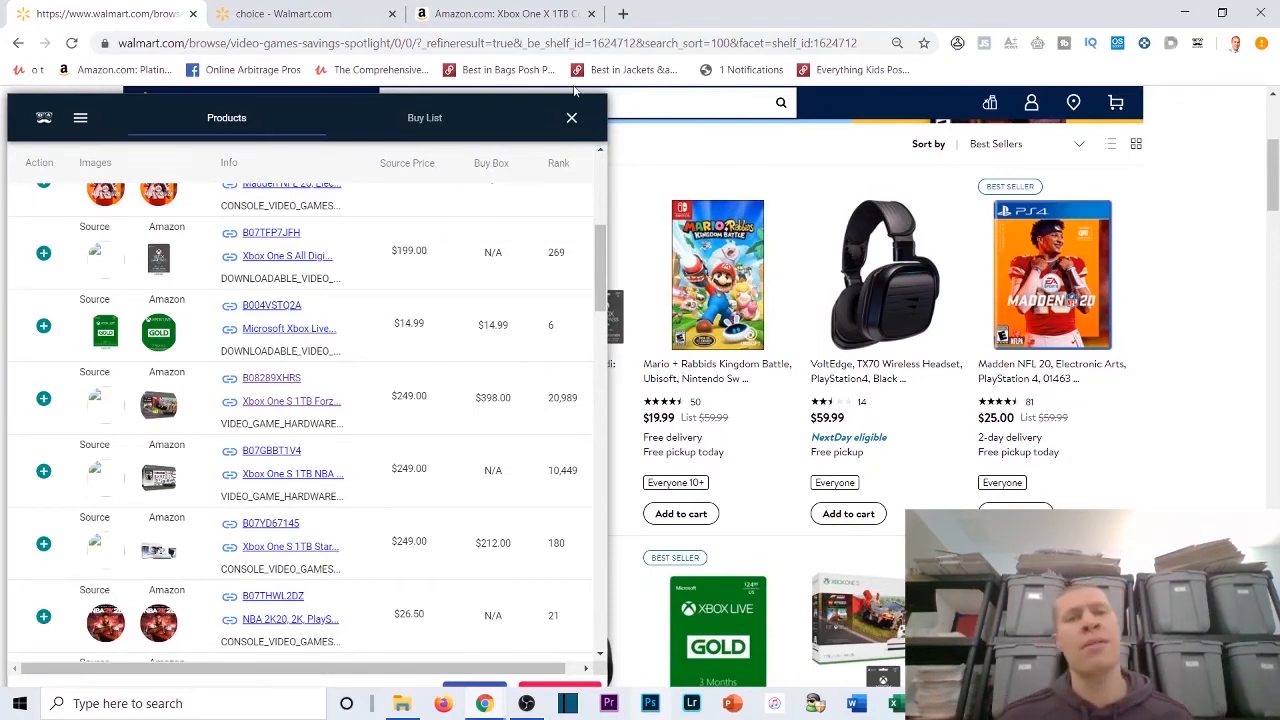
Step: Pick out the bundle's $249.00 source price against its $398.00 Buy Box, then continue down the list
{"action": "double_click", "coordinate": [408, 396]}
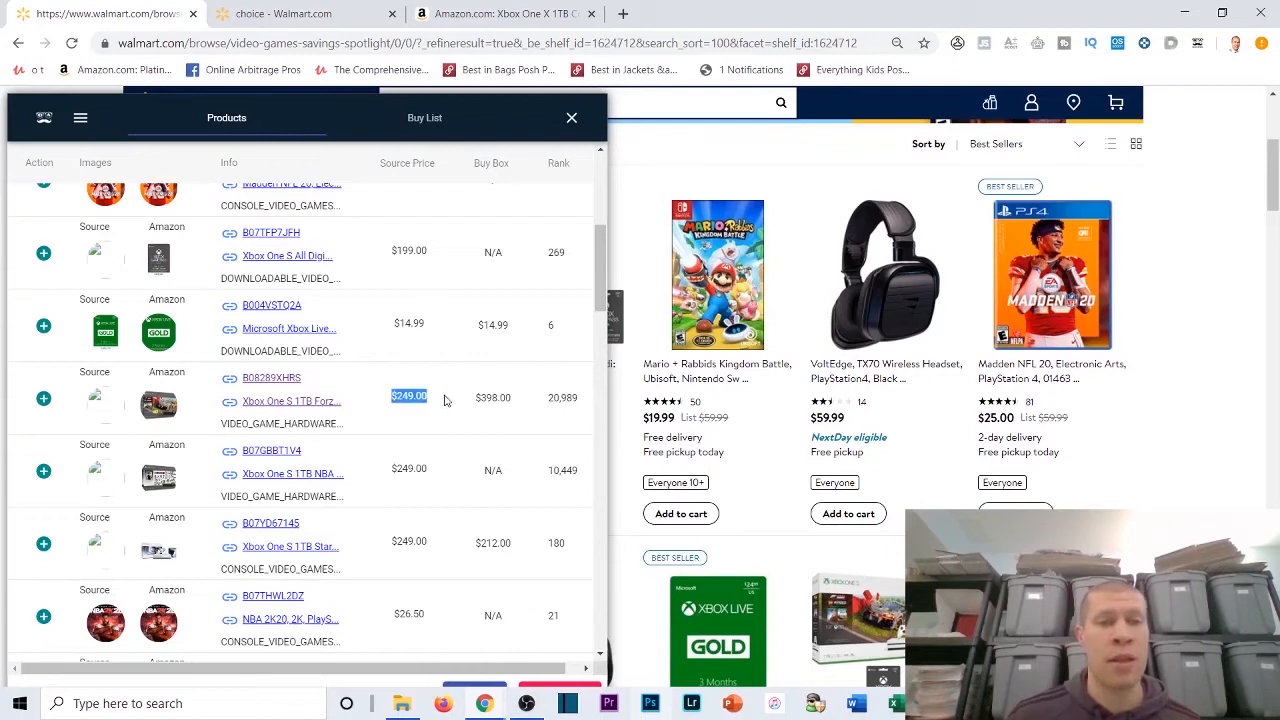
{"action": "mouse_move", "coordinate": [444, 396]}
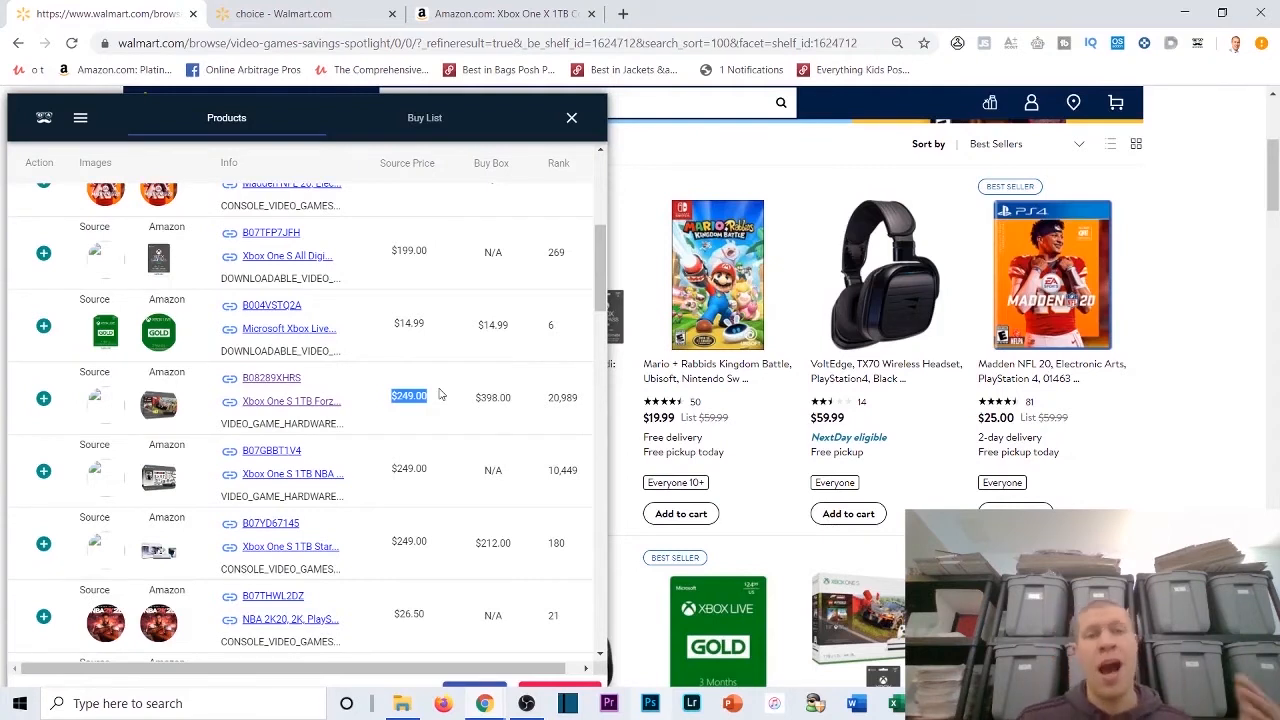
{"action": "mouse_move", "coordinate": [496, 300]}
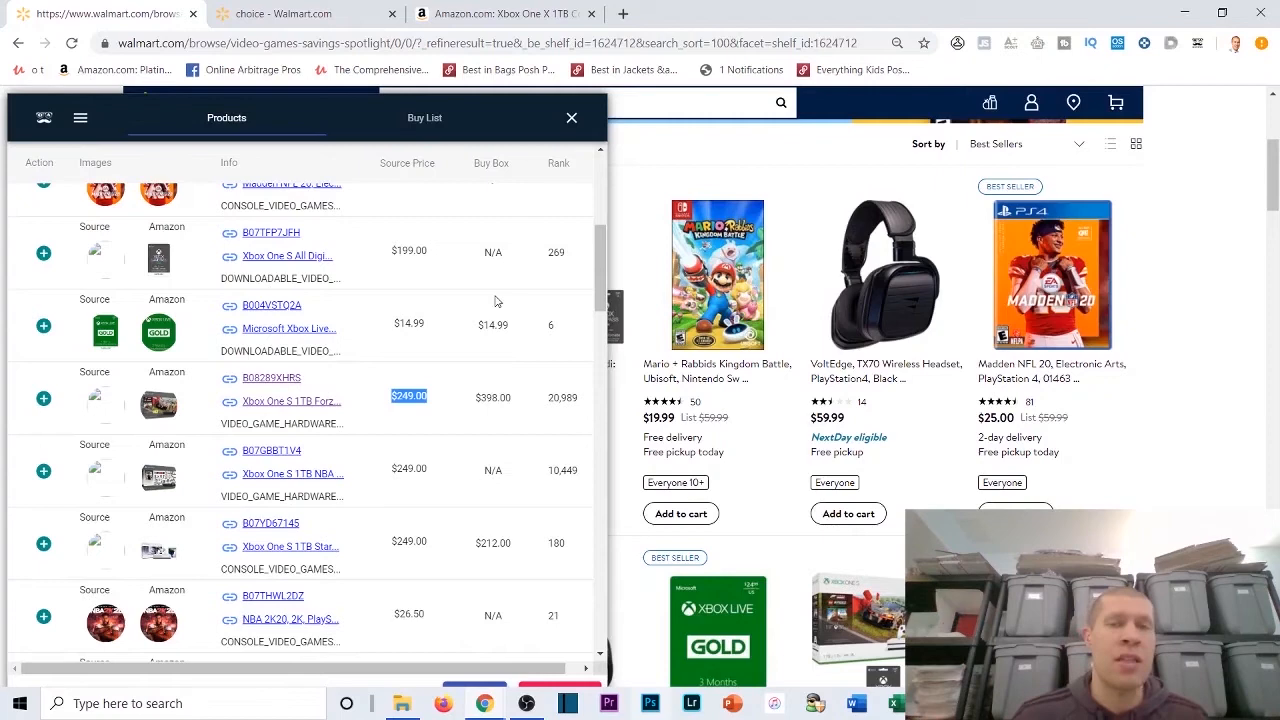
{"action": "scroll", "scroll_direction": "down", "scroll_amount": 3}
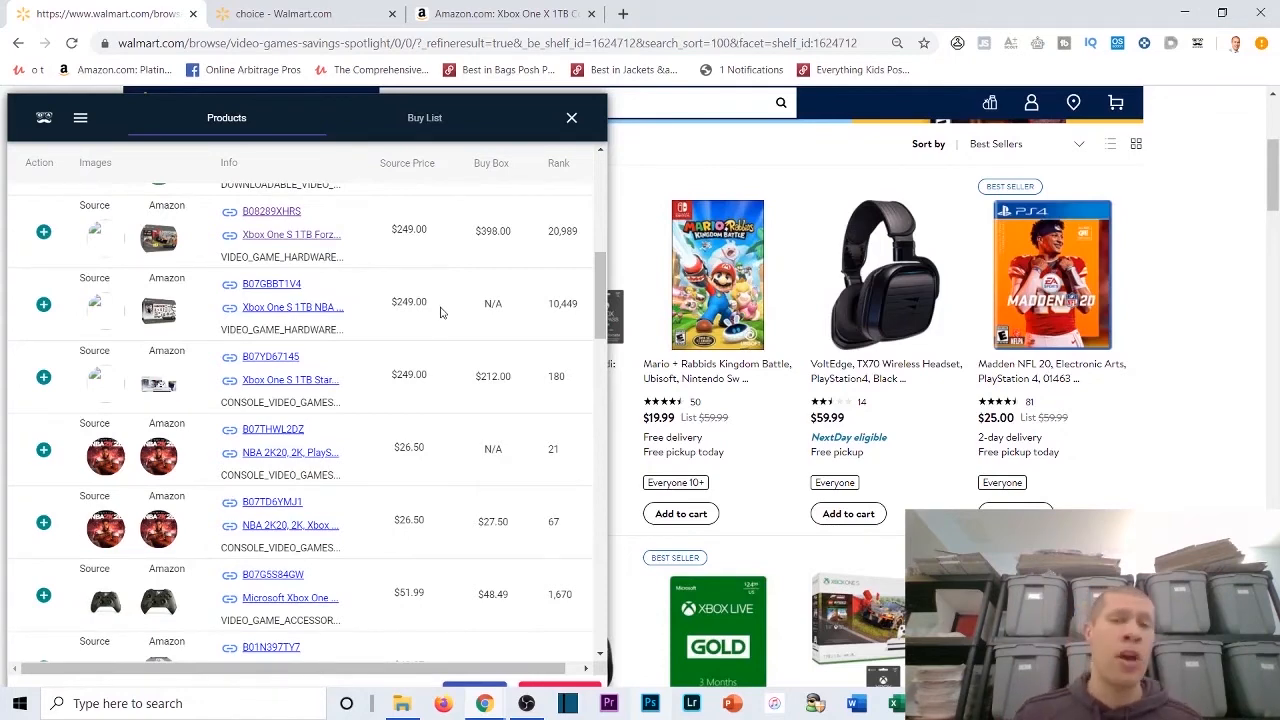
Step: Browse the matched video game deals down to Borderlands 3 and the PowerA Wetlands Cloud Camo controller
{"action": "scroll", "scroll_direction": "down", "scroll_amount": 3}
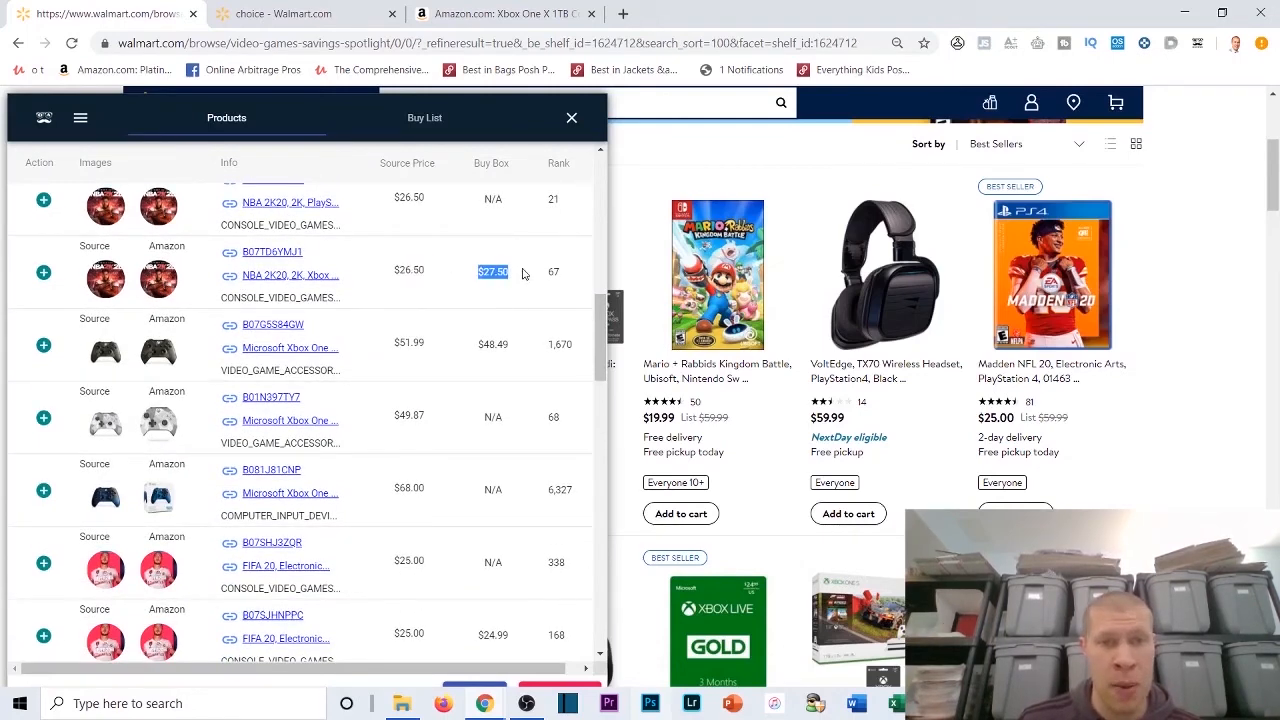
{"action": "scroll", "scroll_direction": "down", "scroll_amount": 3}
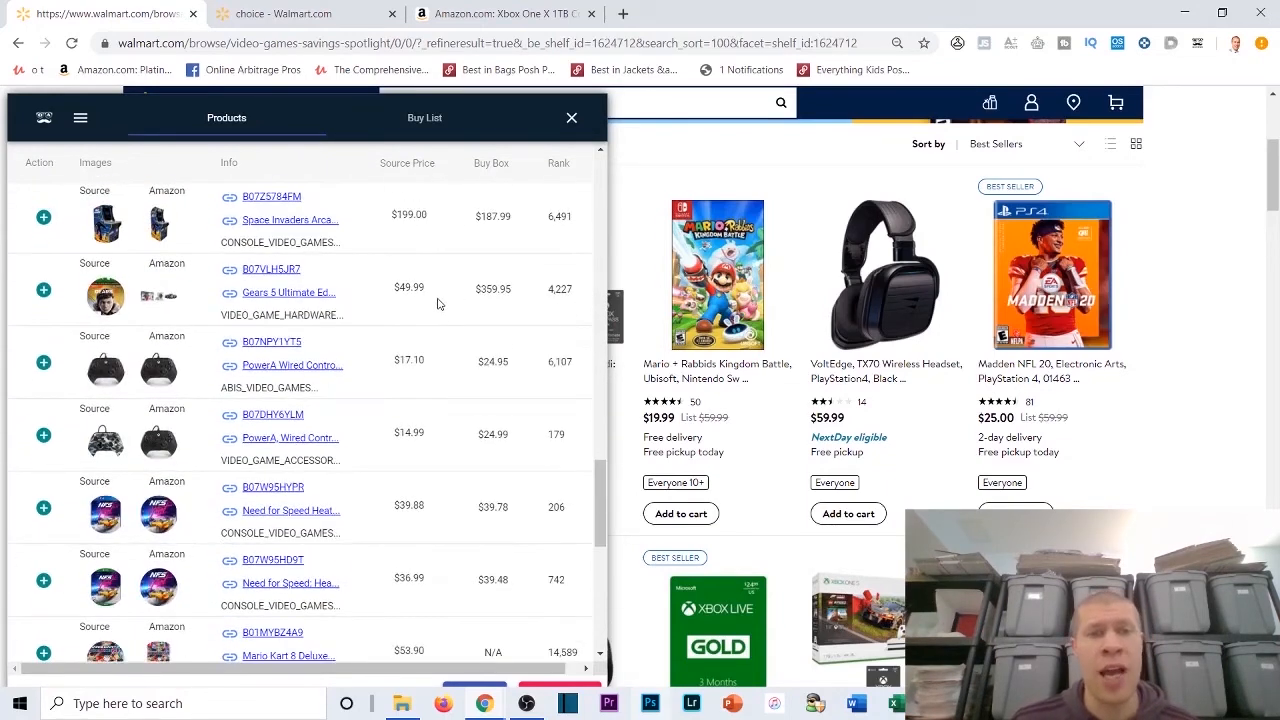
{"action": "scroll", "scroll_direction": "down", "scroll_amount": 3}
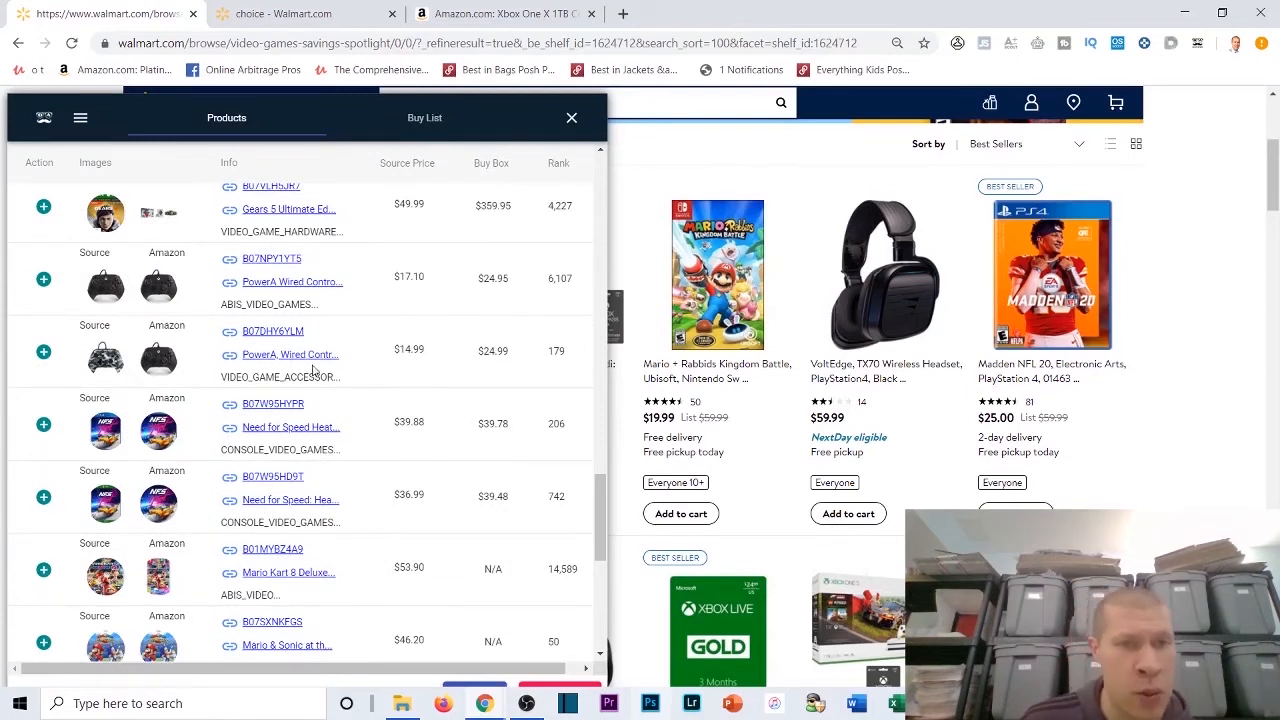
{"action": "mouse_move", "coordinate": [404, 344]}
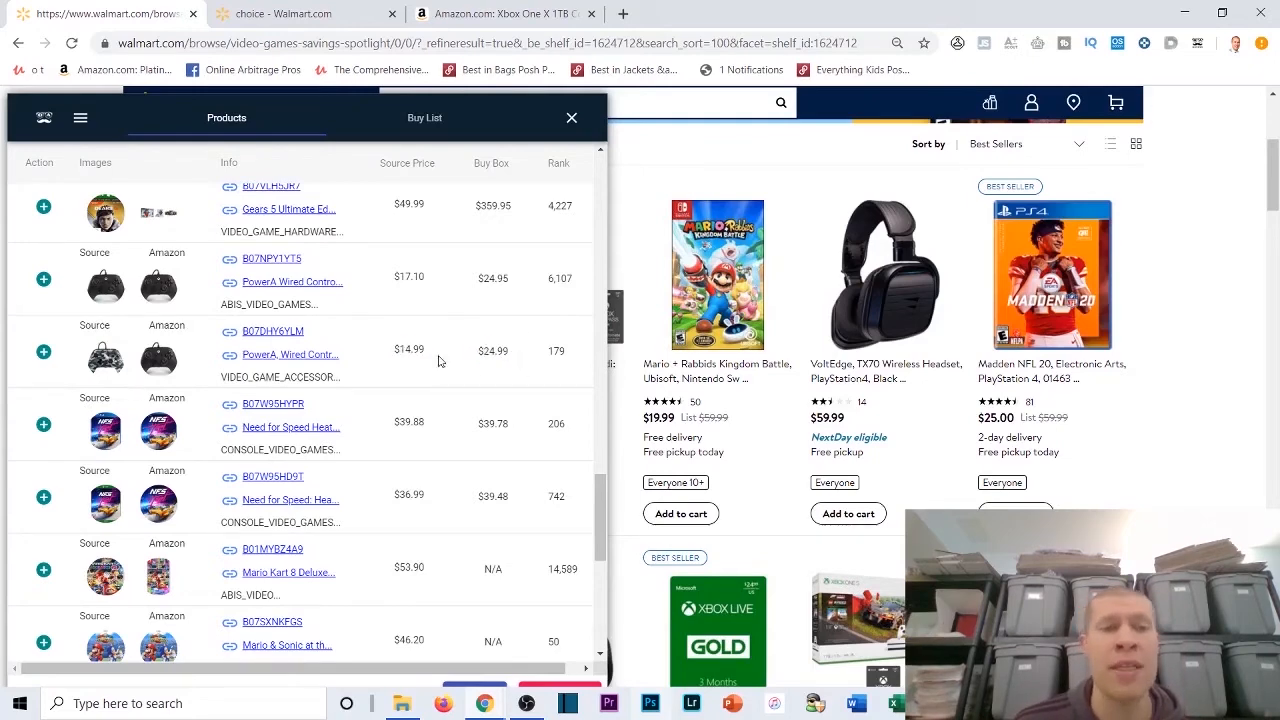
{"action": "mouse_move", "coordinate": [290, 356]}
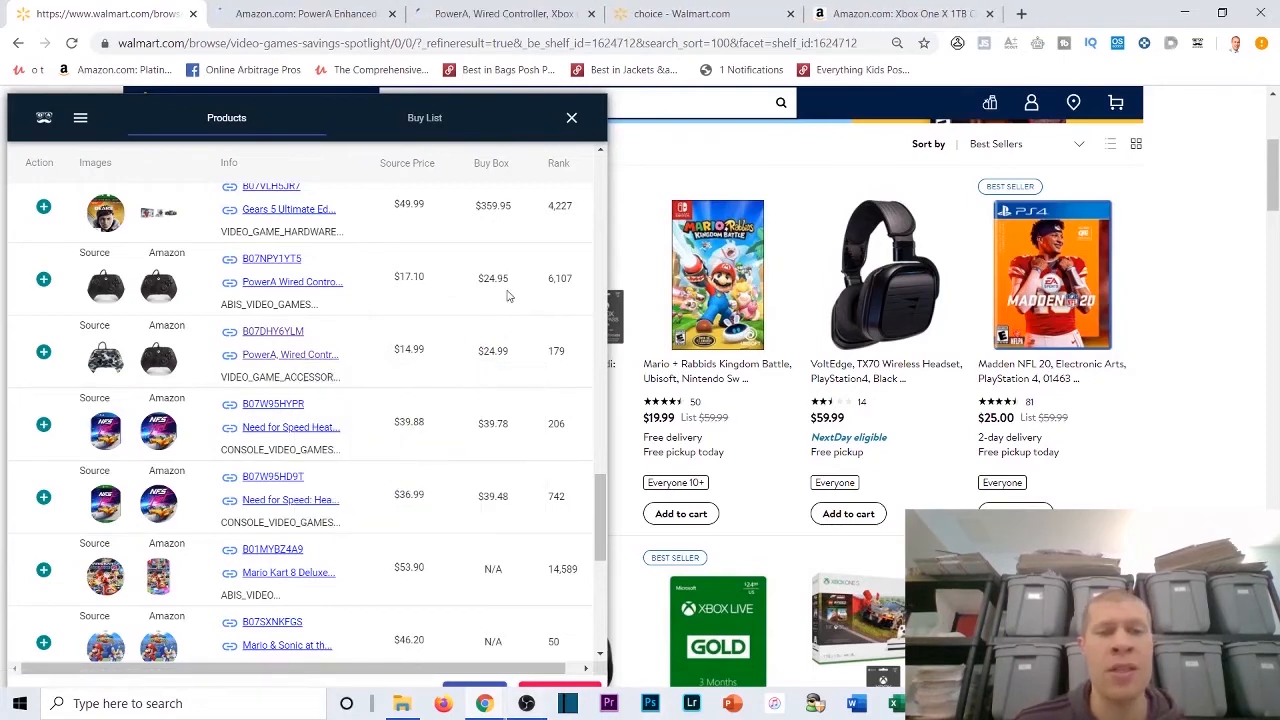
{"action": "scroll", "scroll_direction": "down", "scroll_amount": 3}
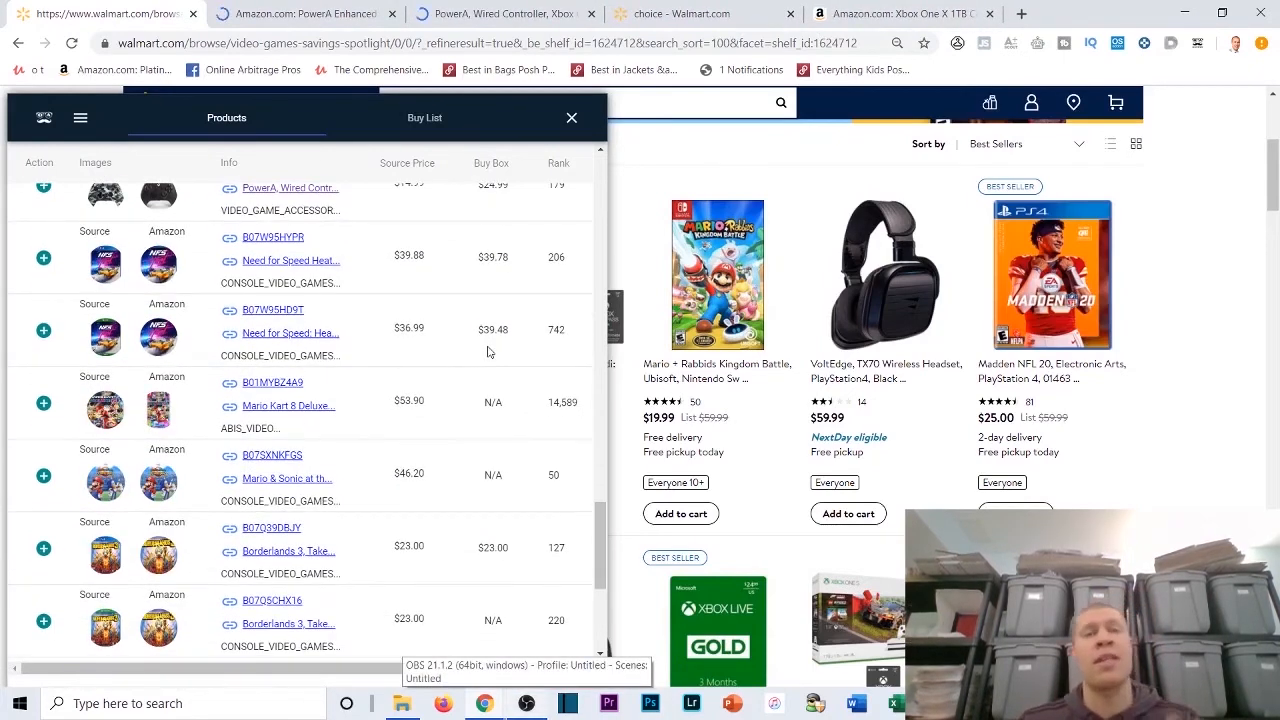
{"action": "scroll", "scroll_direction": "down", "scroll_amount": 3}
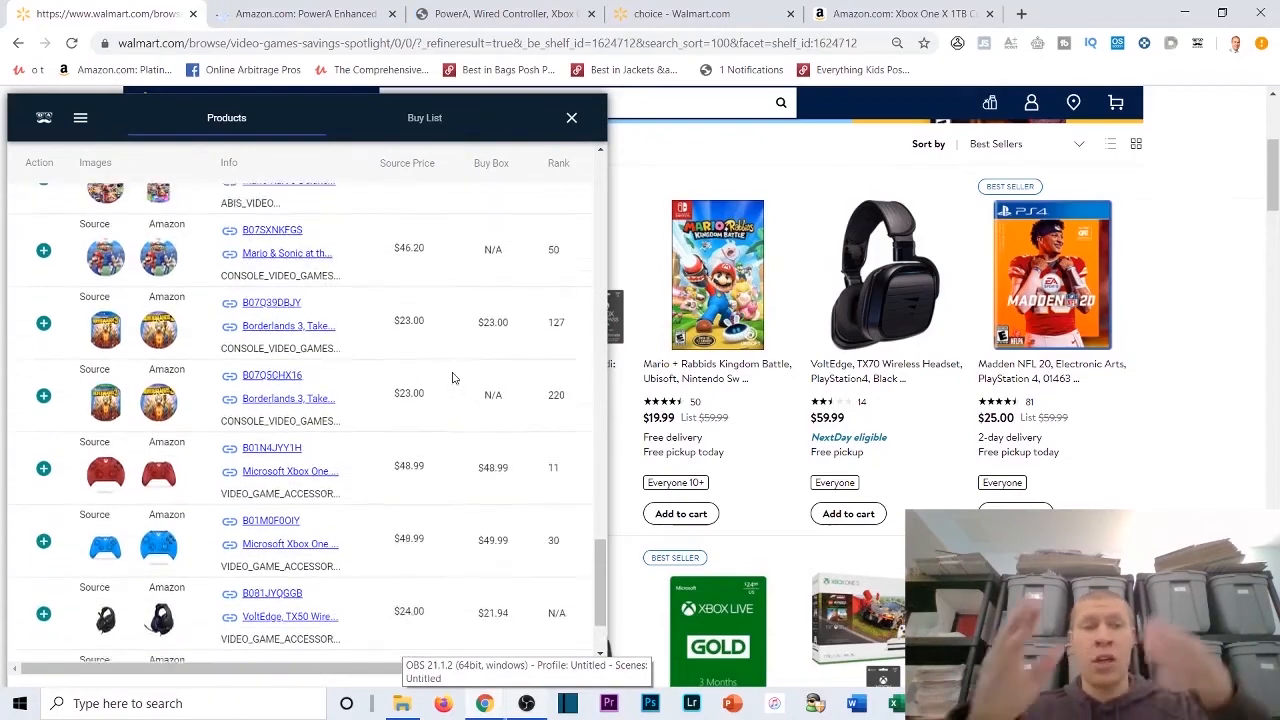
{"action": "scroll", "scroll_direction": "down", "scroll_amount": 3}
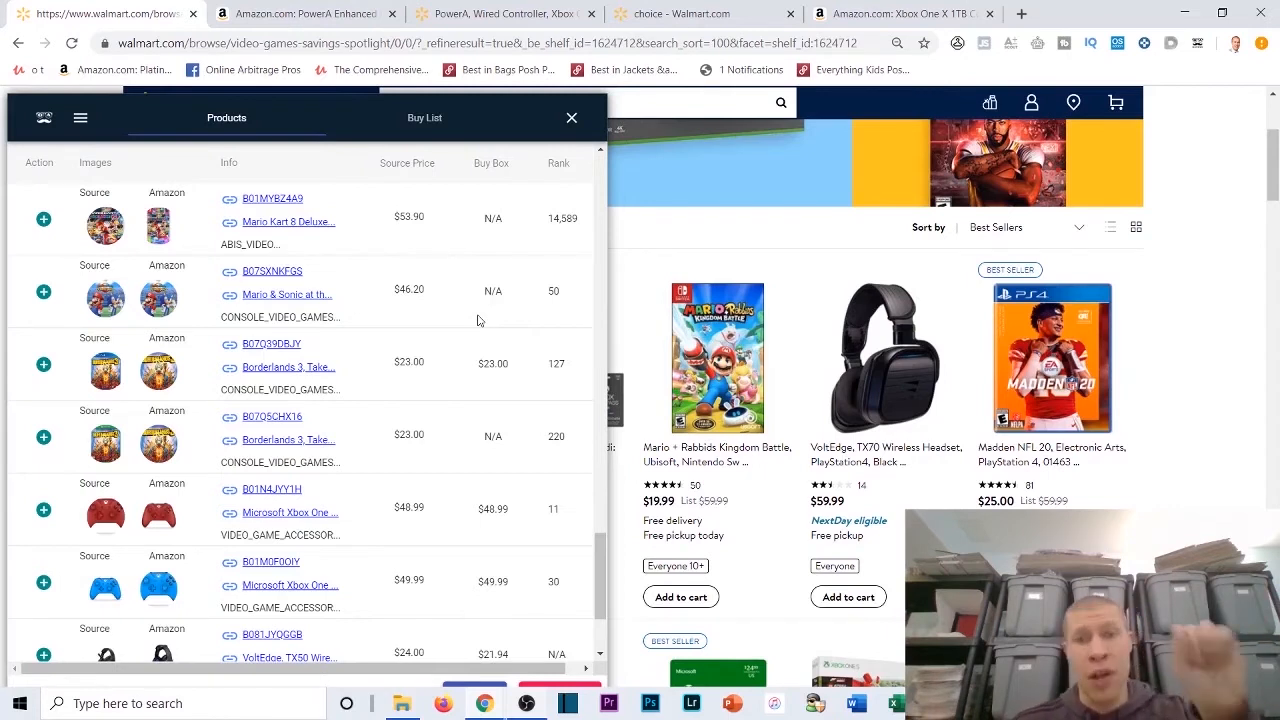
{"action": "mouse_move", "coordinate": [488, 316]}
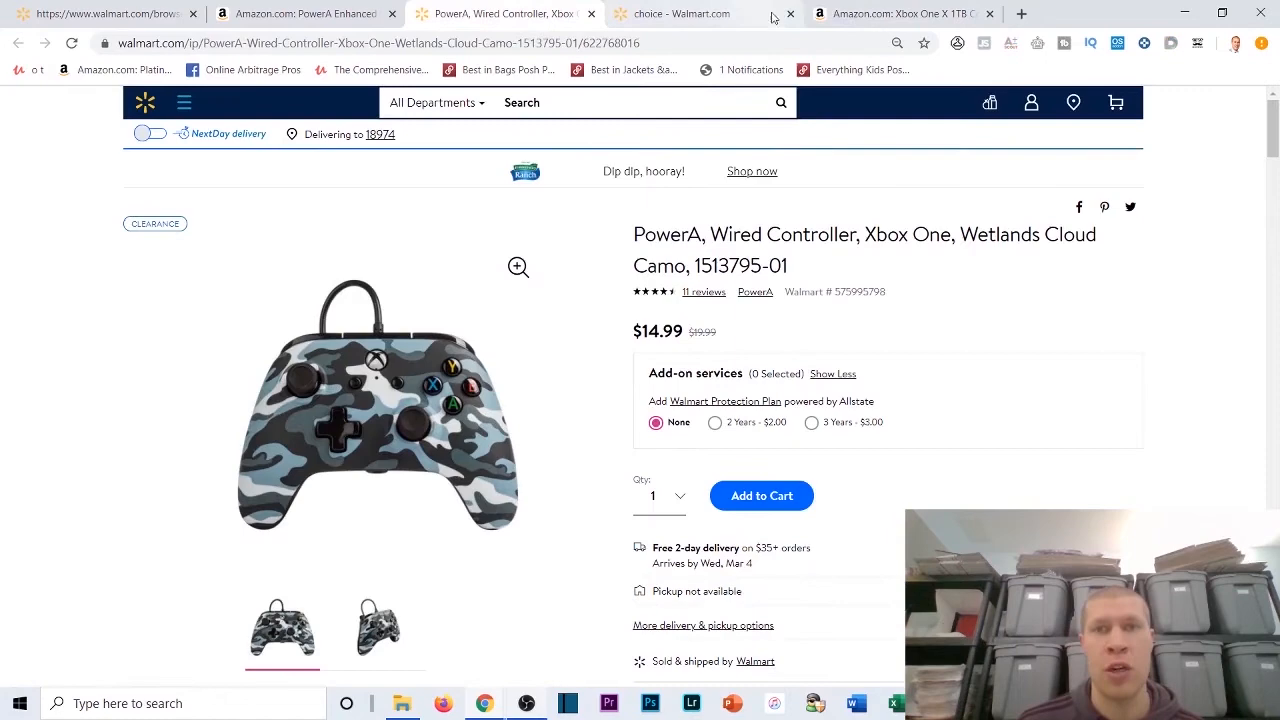
Step: Compare the $14.99 Walmart controller with Amazon's $24.99 PowerA listing and reach its Keepa price chart
{"action": "left_click", "coordinate": [788, 12]}
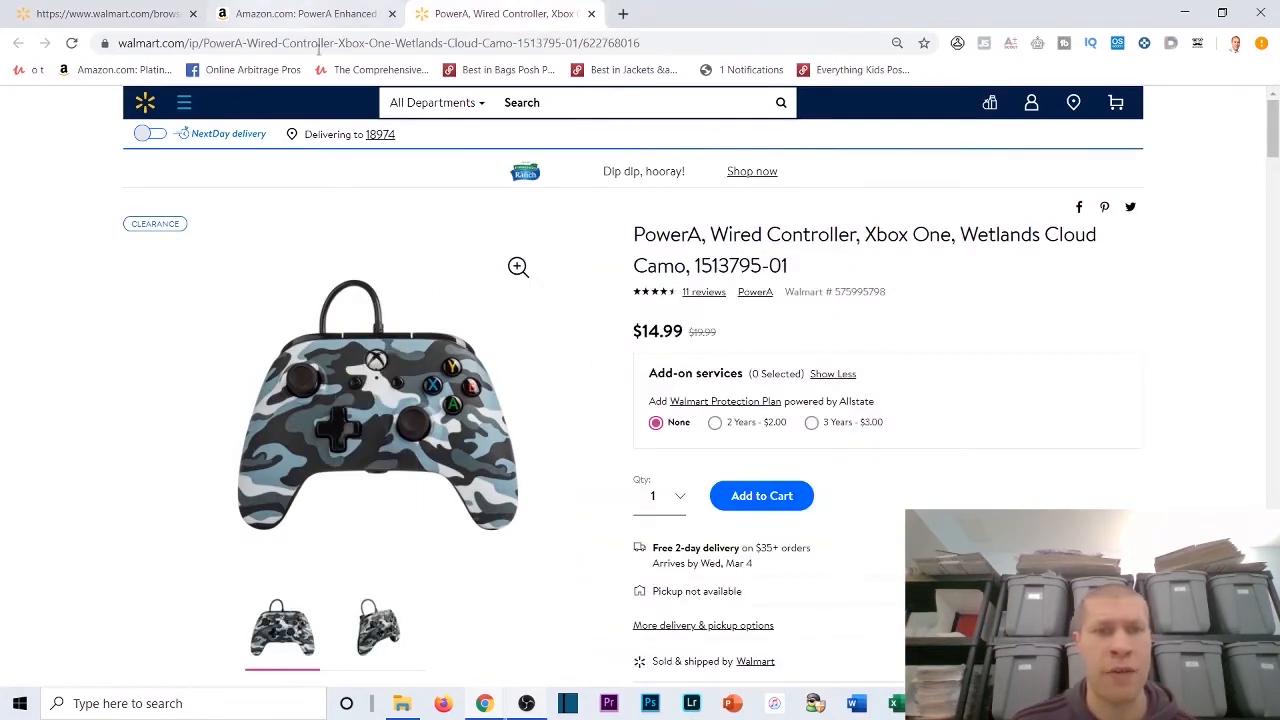
{"action": "mouse_move", "coordinate": [300, 12]}
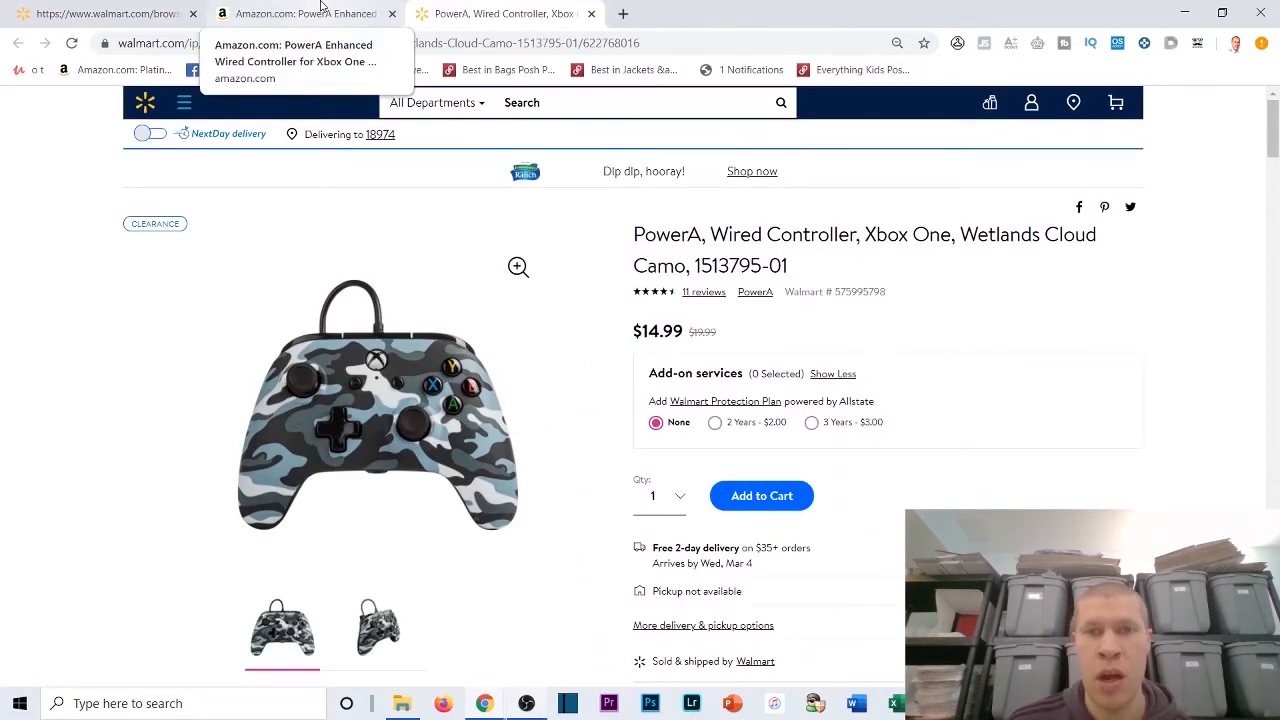
{"action": "left_click", "coordinate": [300, 12]}
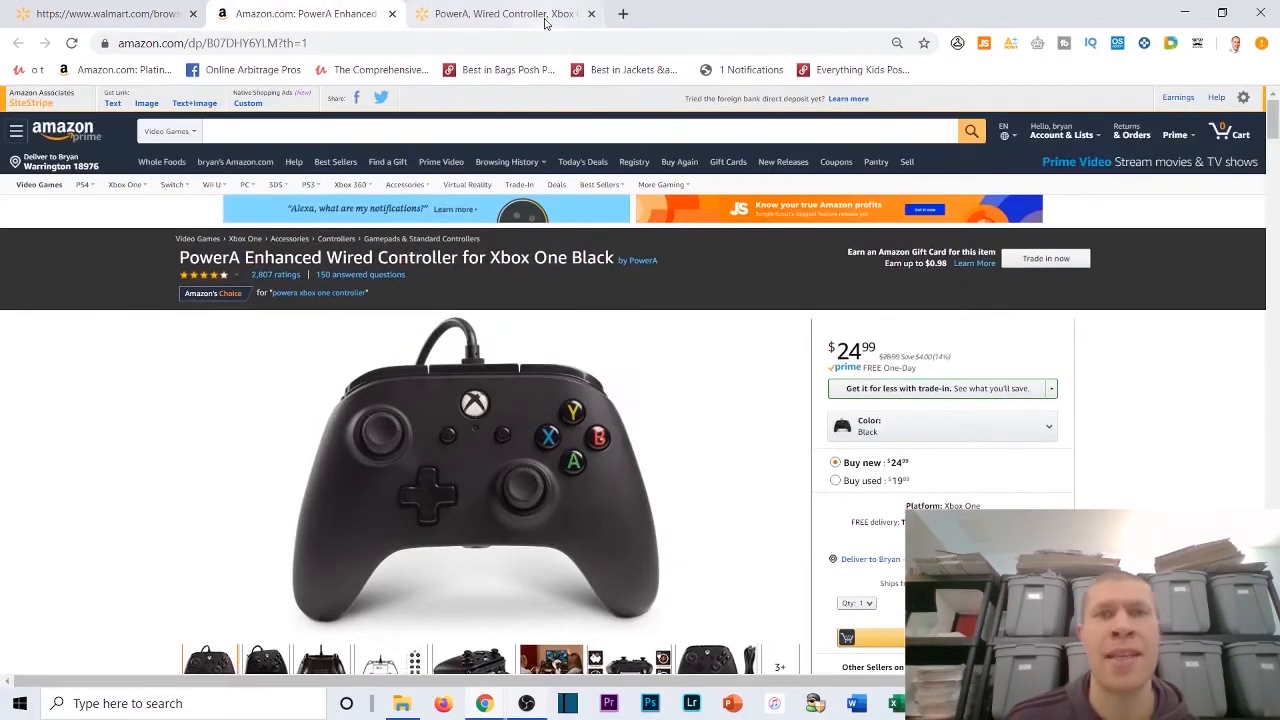
{"action": "left_click", "coordinate": [504, 12]}
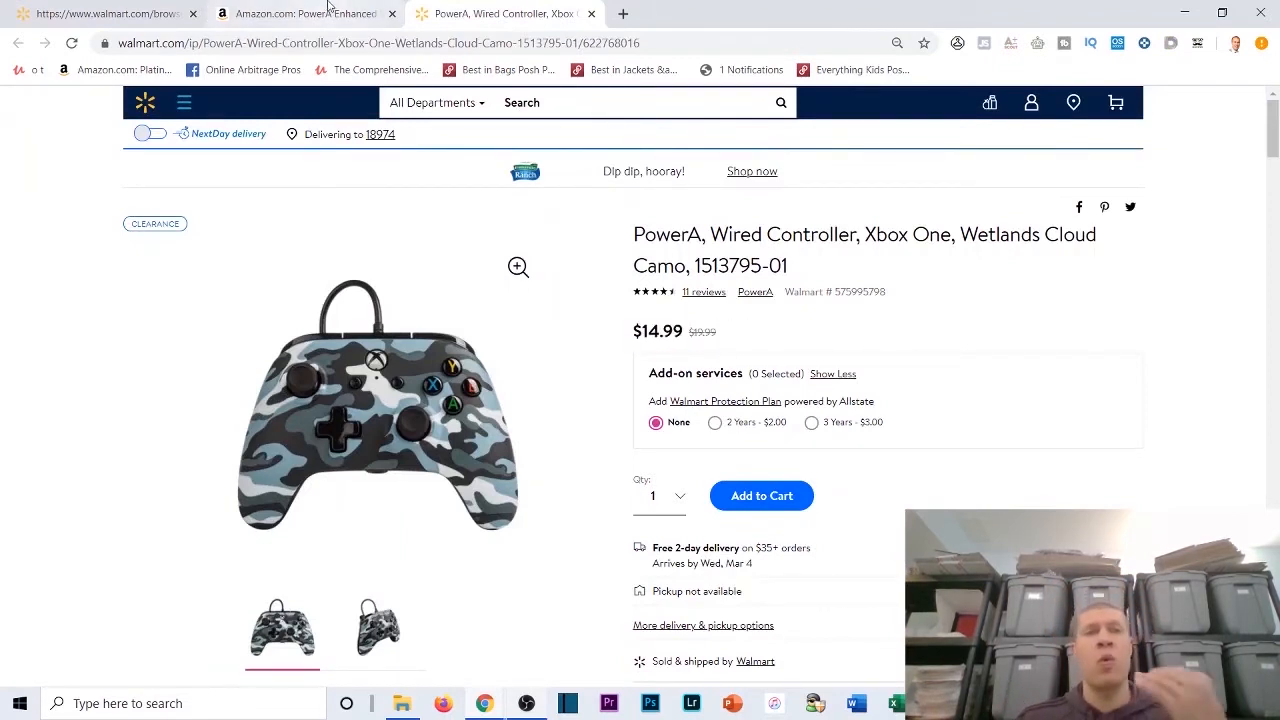
{"action": "mouse_move", "coordinate": [300, 12]}
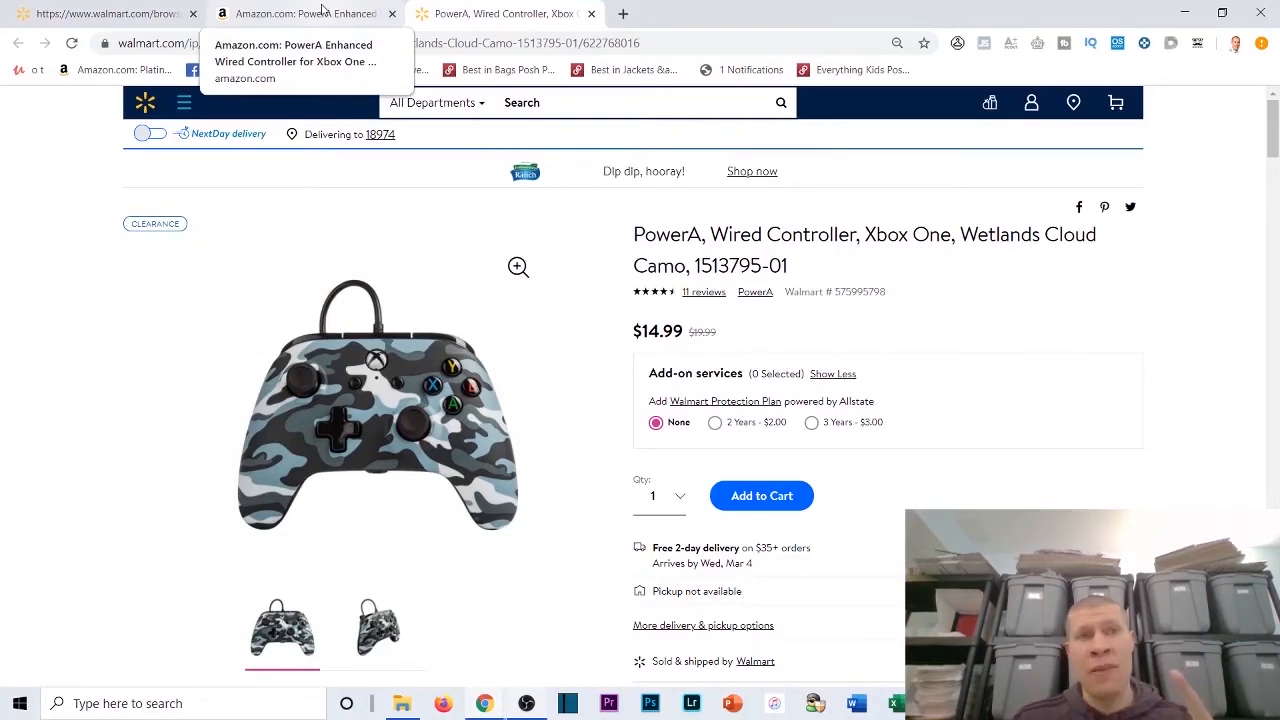
{"action": "left_click", "coordinate": [300, 12]}
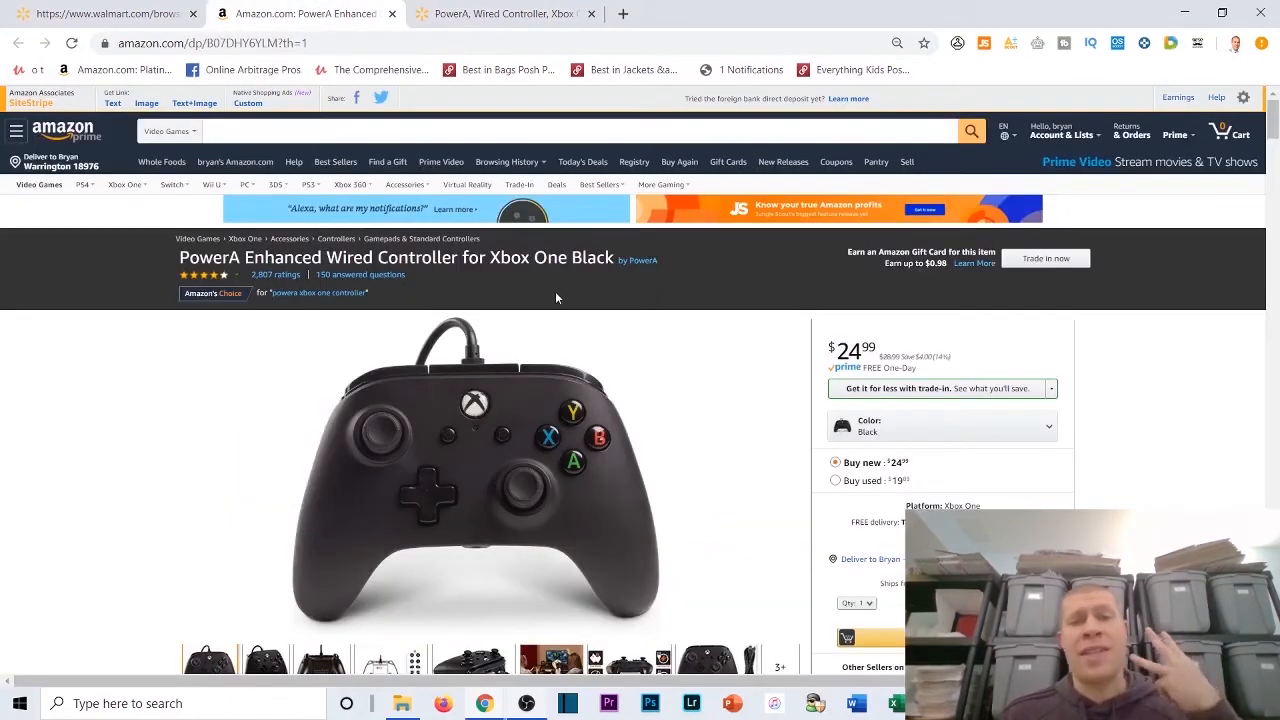
{"action": "scroll", "scroll_direction": "down", "scroll_amount": 3}
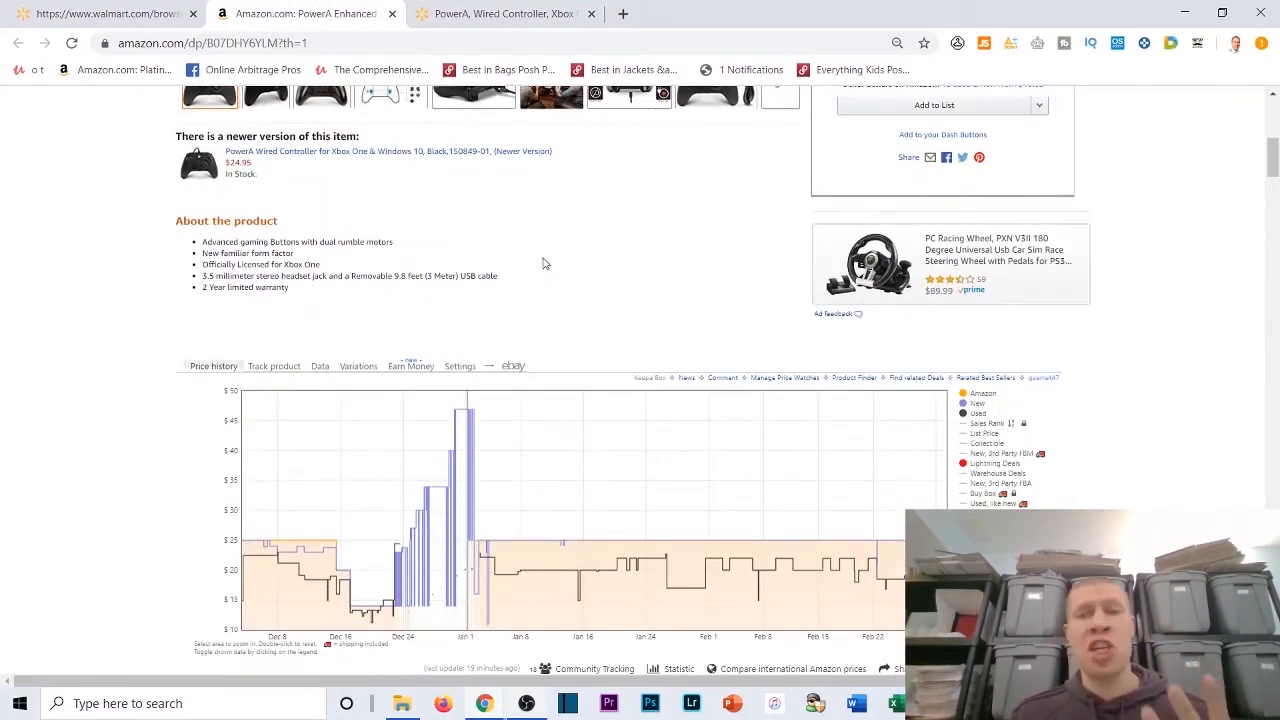
{"action": "scroll", "scroll_direction": "down", "scroll_amount": 3}
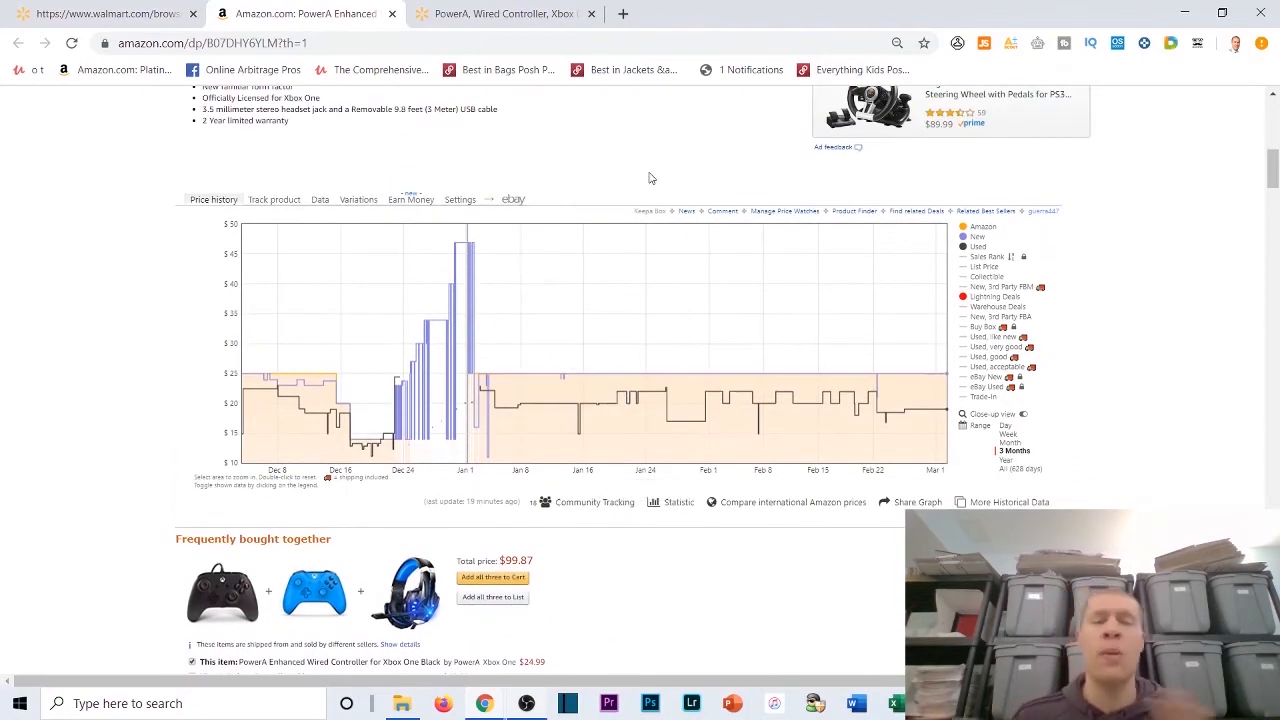
{"action": "scroll", "scroll_direction": "down", "scroll_amount": 3}
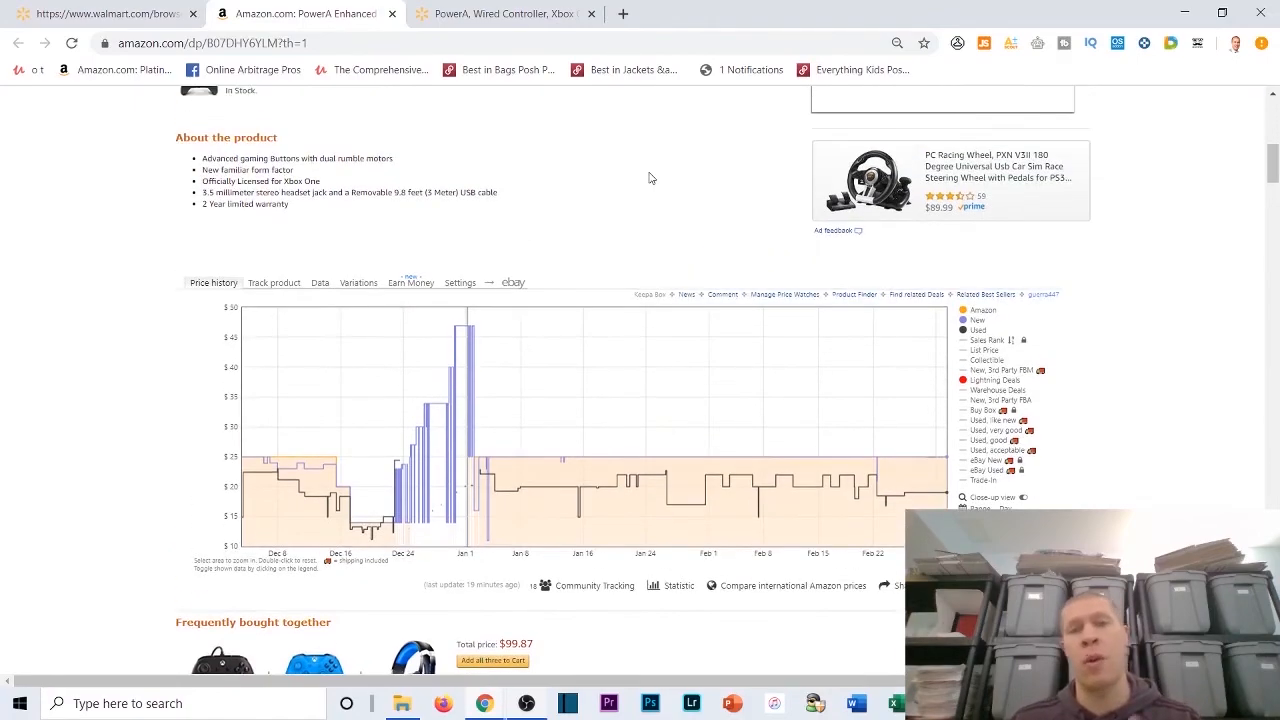
{"action": "scroll", "scroll_direction": "down", "scroll_amount": 3}
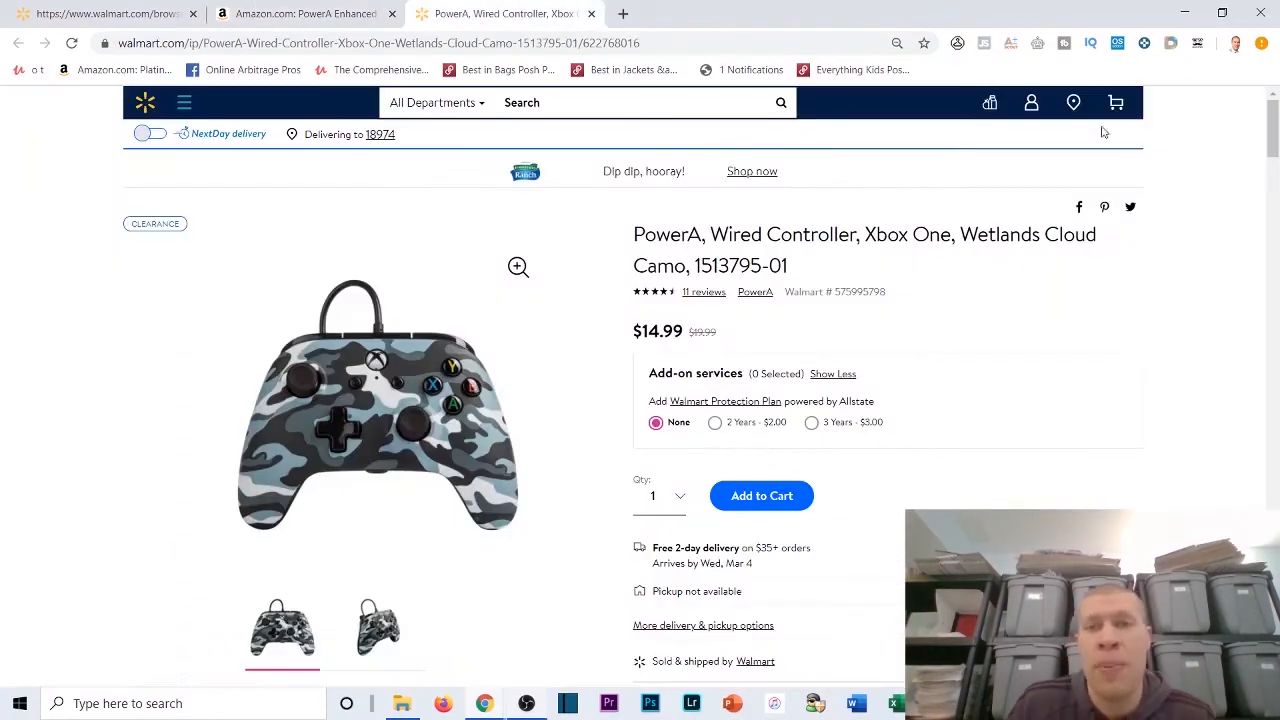
{"action": "left_click", "coordinate": [300, 12]}
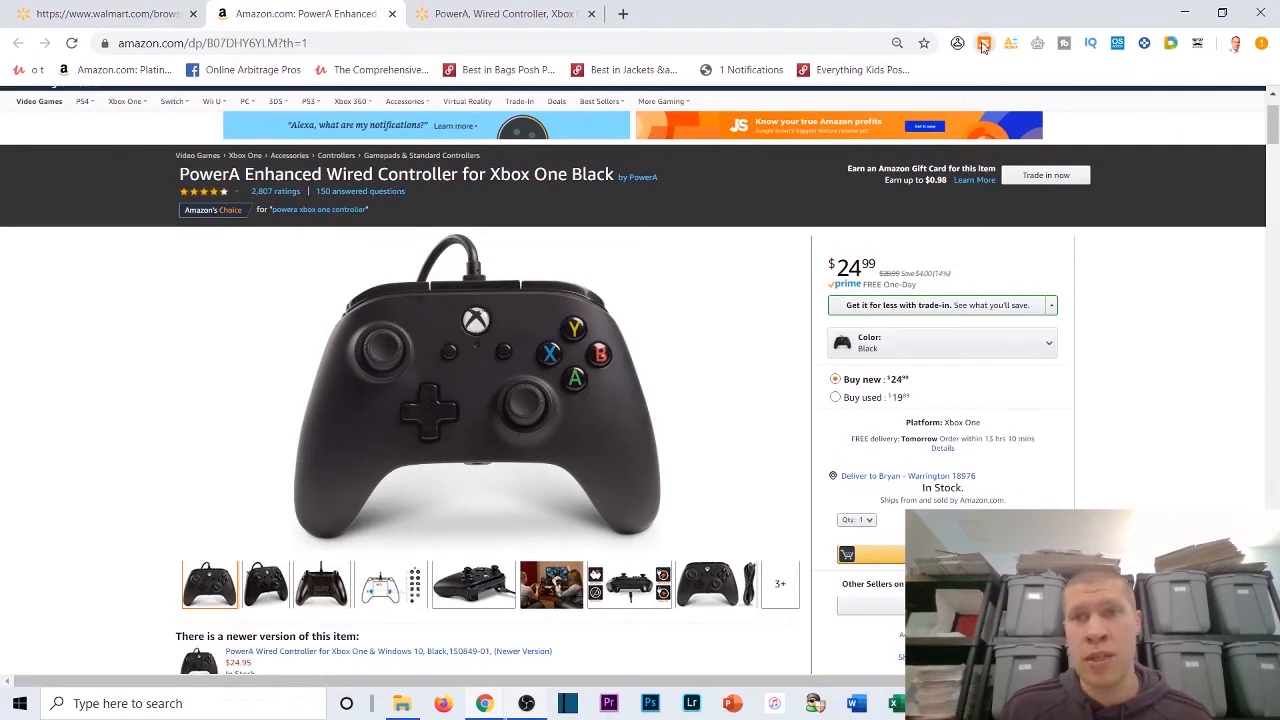
{"action": "left_click", "coordinate": [984, 44]}
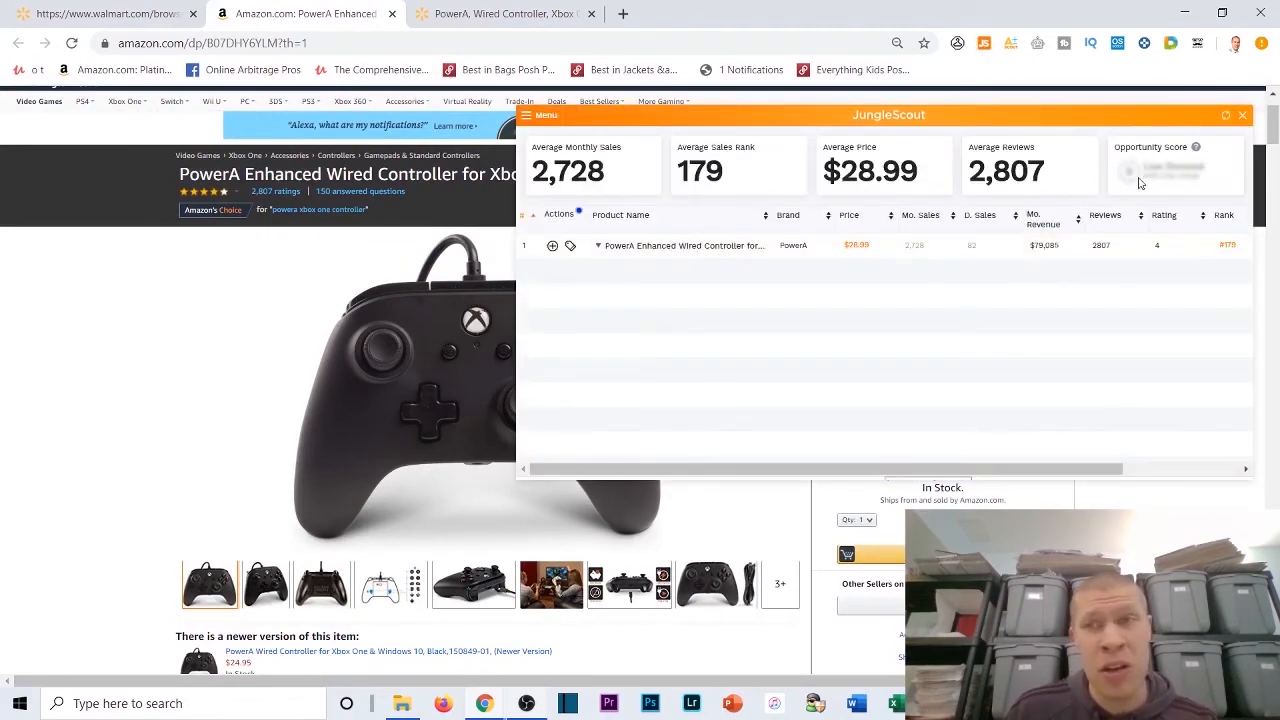
{"action": "left_click", "coordinate": [500, 12]}
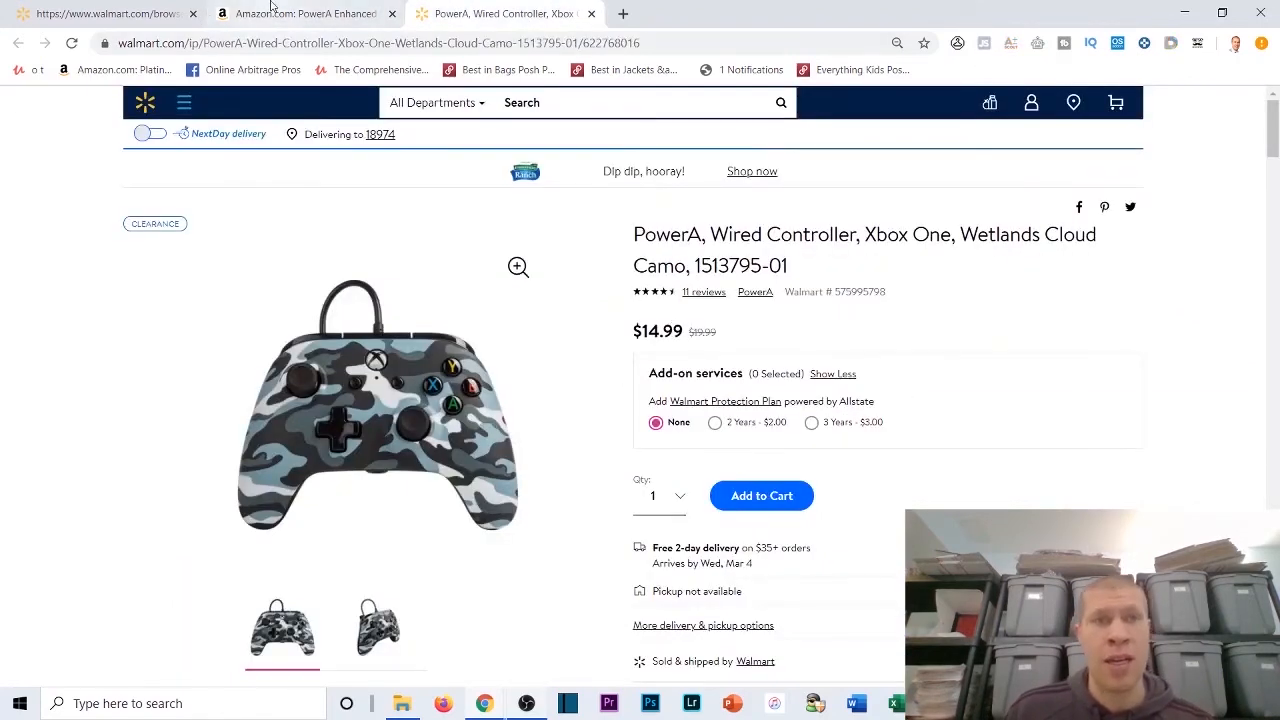
{"action": "left_click", "coordinate": [300, 12]}
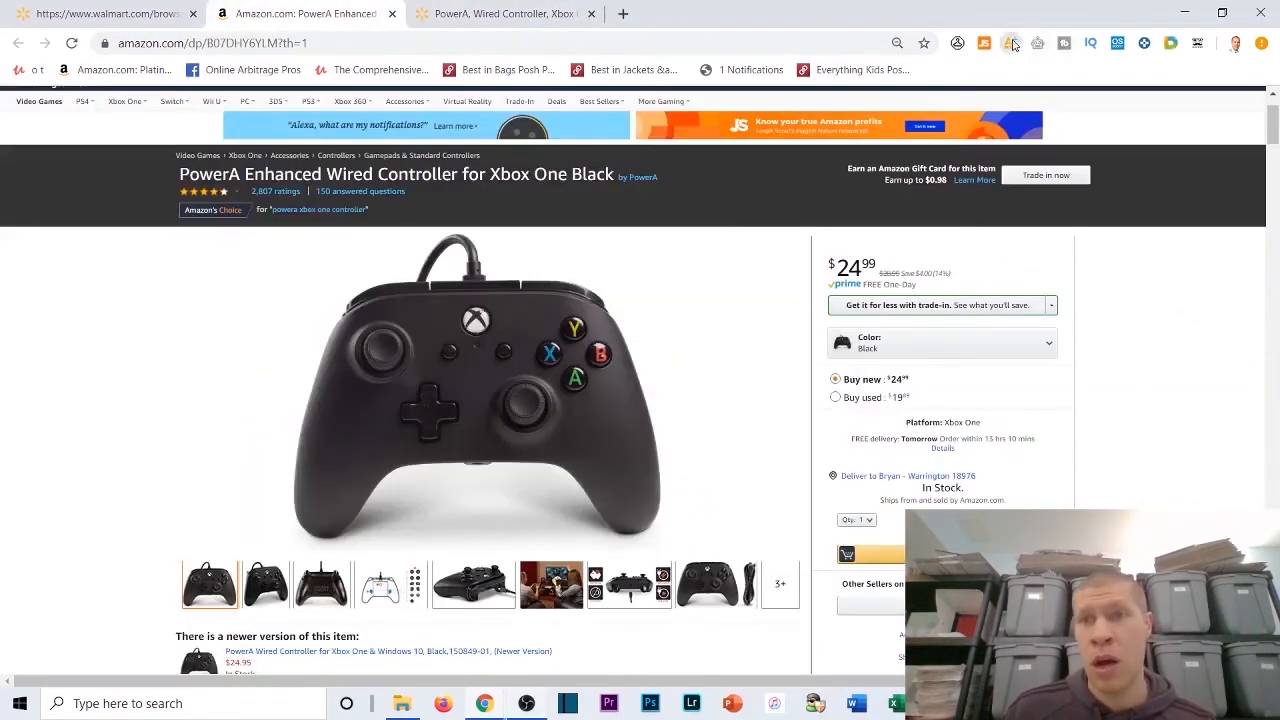
Step: Calculate the controller's FBA profit at the entered product cost, then return to the Walmart deals panel
{"action": "left_click", "coordinate": [1012, 44]}
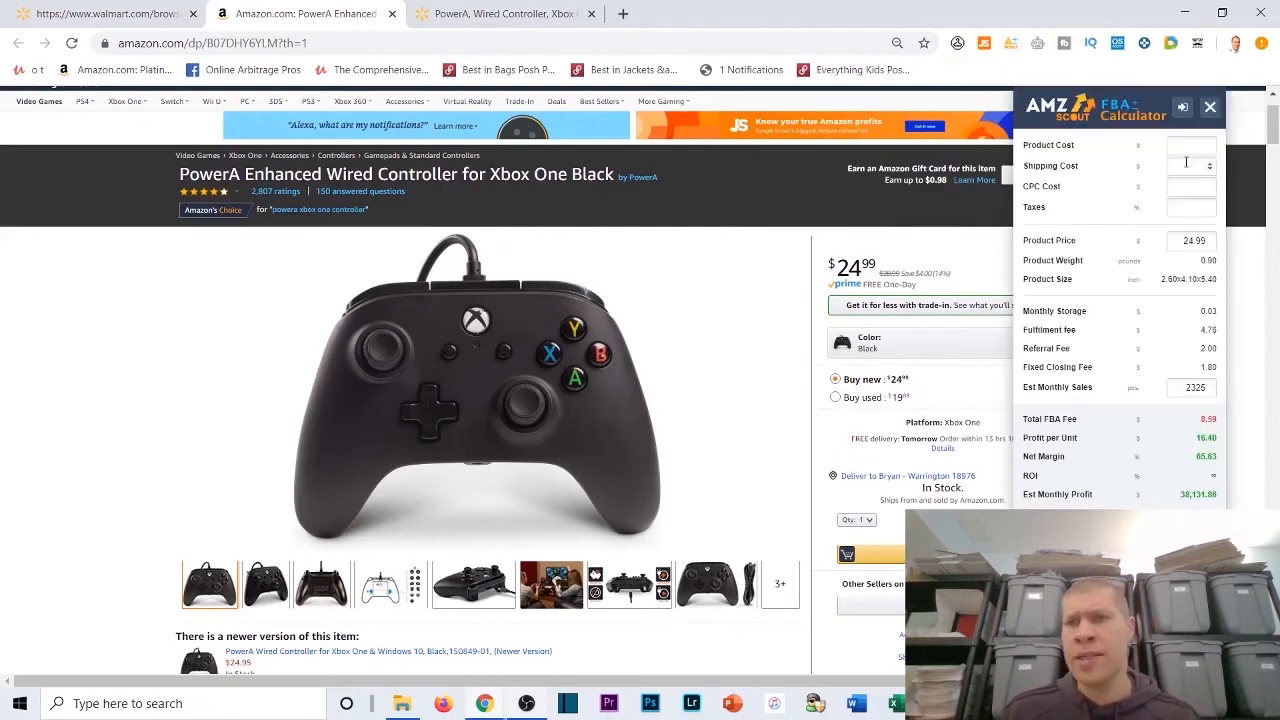
{"action": "type", "text": "17.99"}
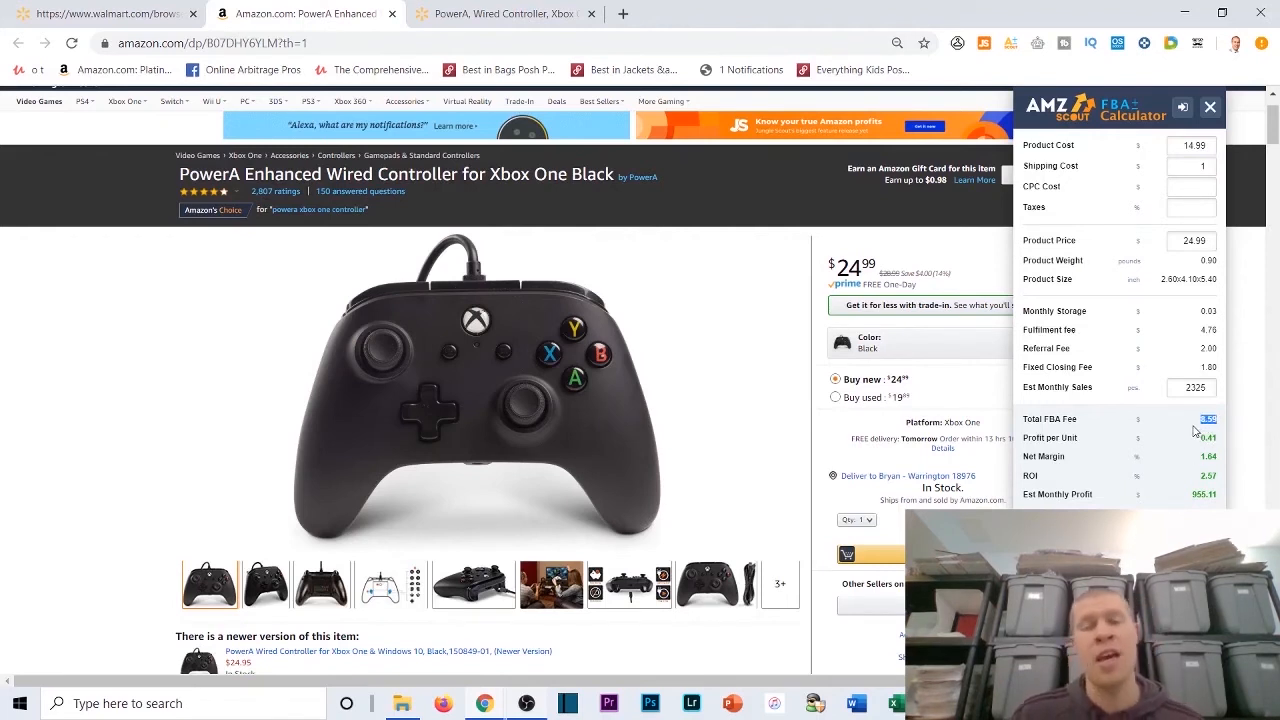
{"action": "mouse_move", "coordinate": [1190, 442]}
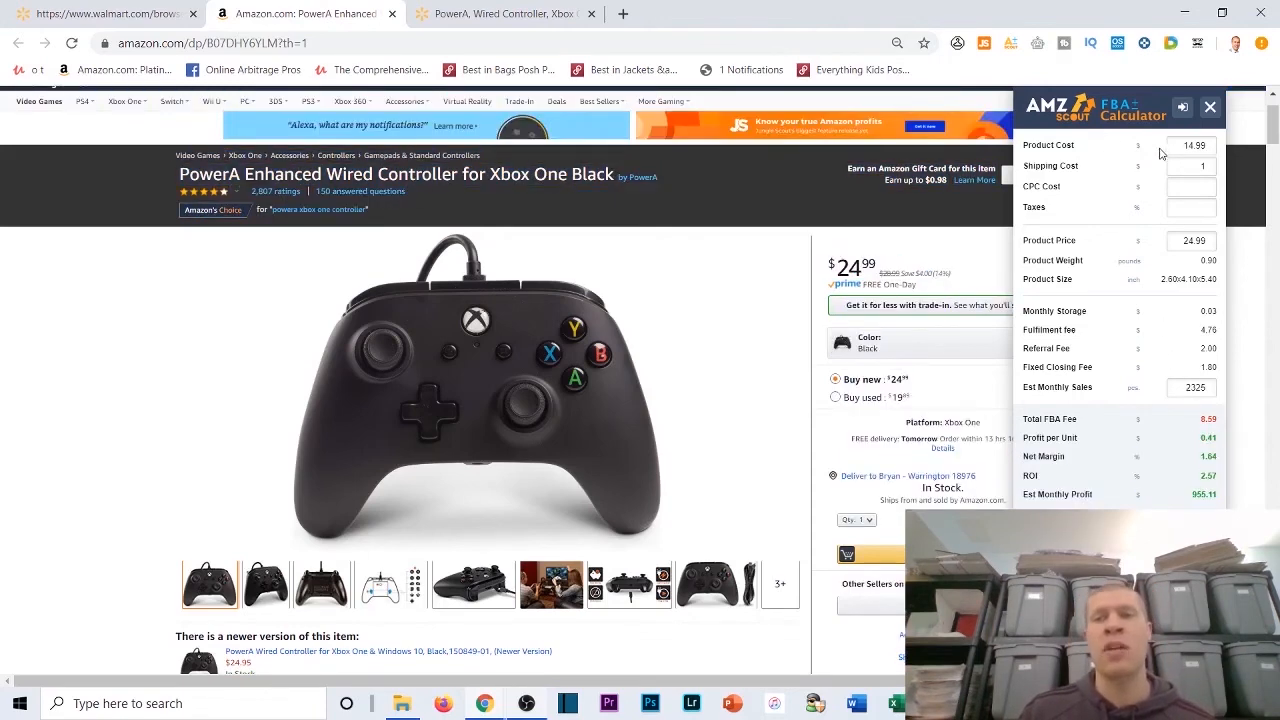
{"action": "left_click", "coordinate": [1190, 166]}
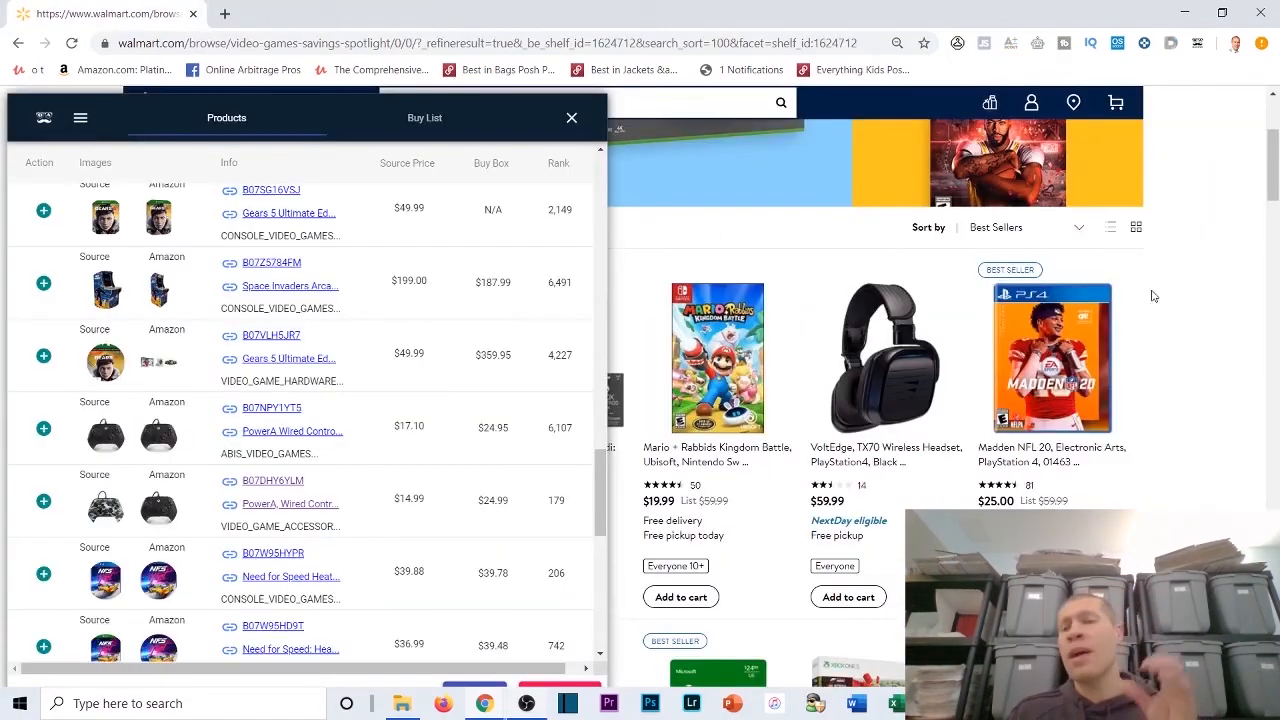
{"action": "scroll", "scroll_direction": "down", "scroll_amount": 3}
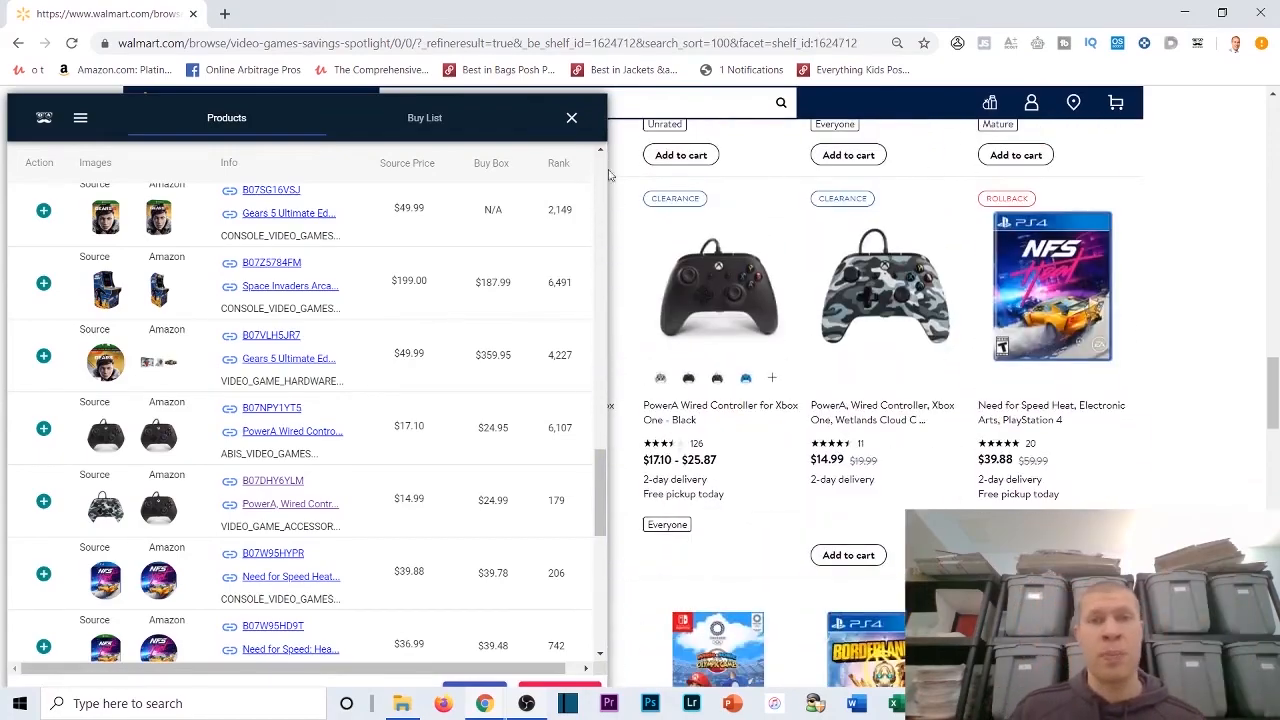